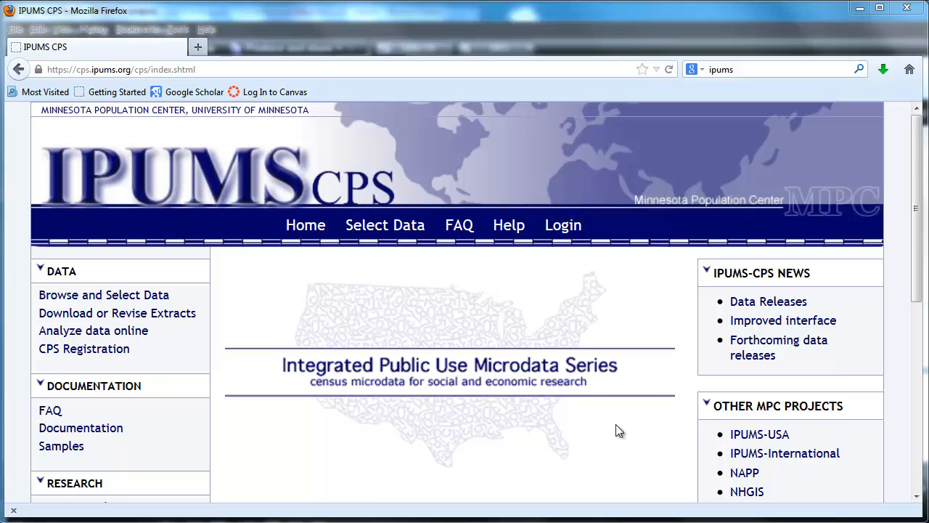
# List the Core Demographic person variables, with AGE and SEX already in the cart
pyautogui.click(105, 294)
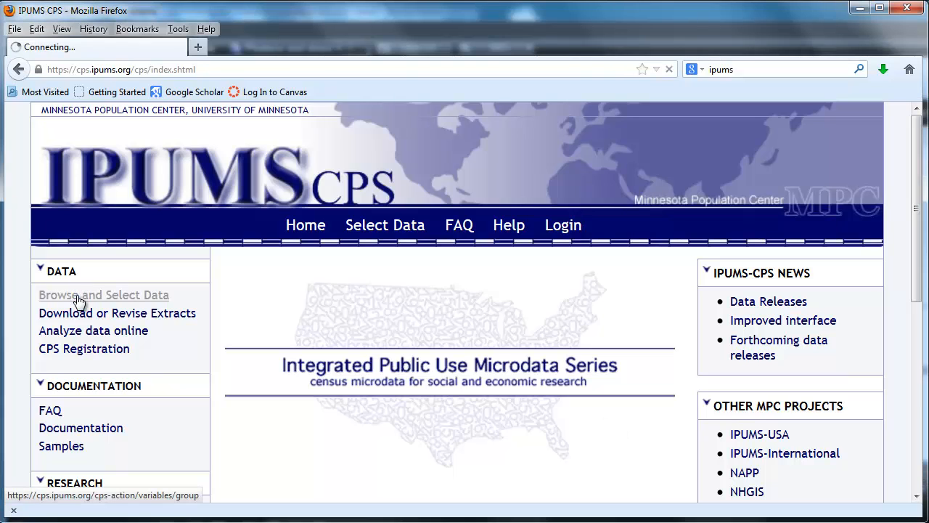
pyautogui.click(103, 295)
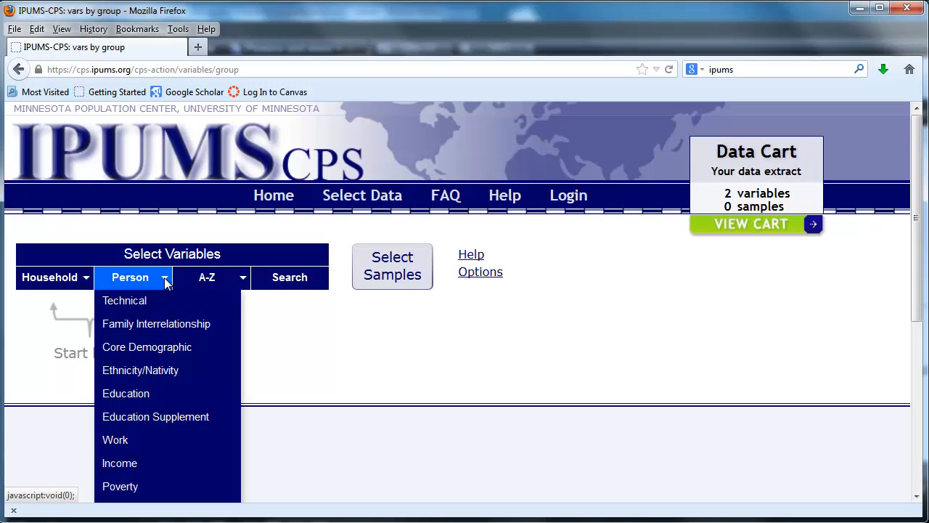
pyautogui.click(147, 347)
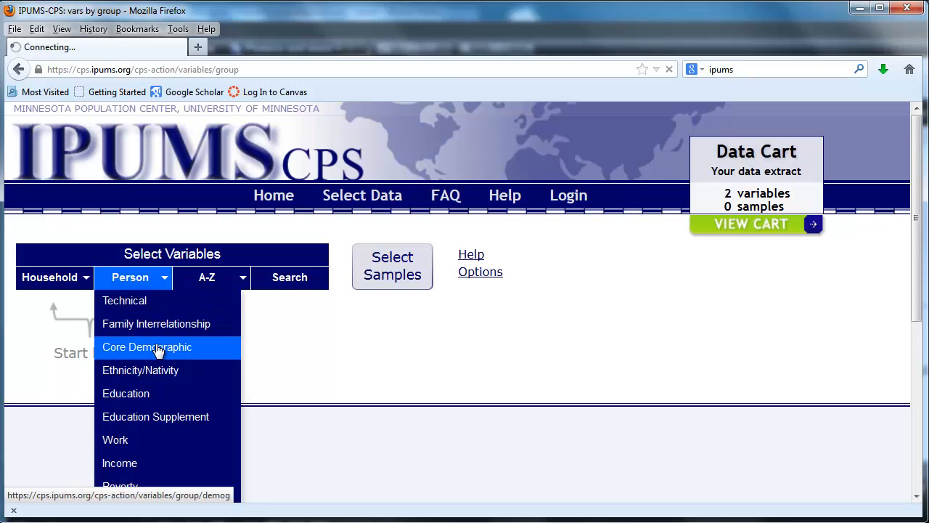
pyautogui.click(146, 346)
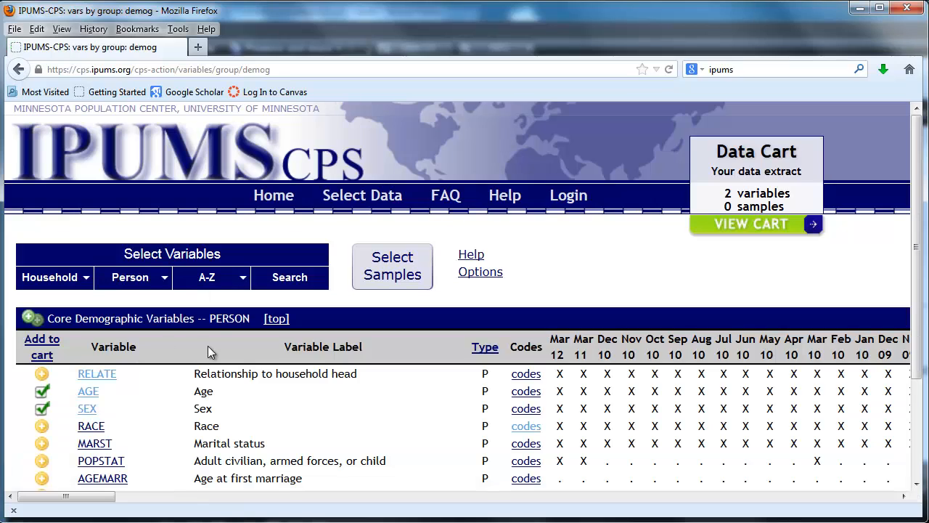
pyautogui.moveTo(102, 392)
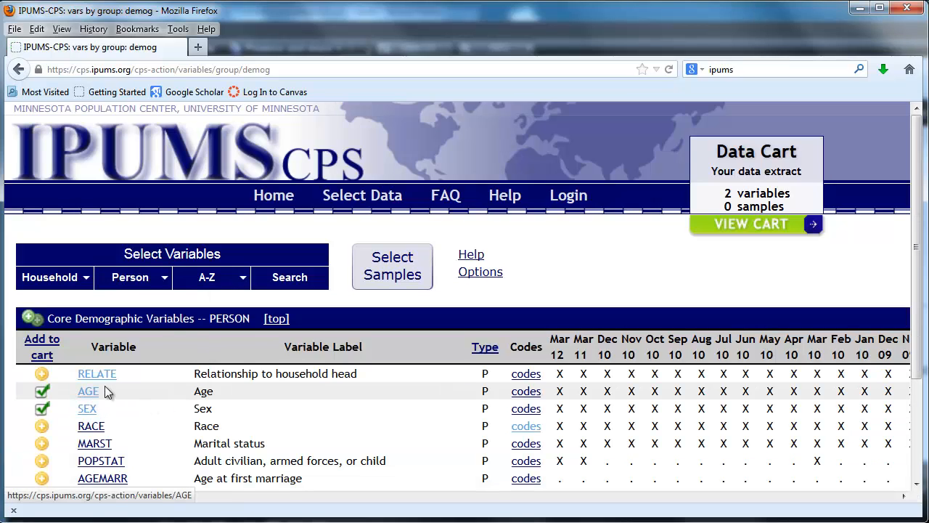
pyautogui.click(134, 276)
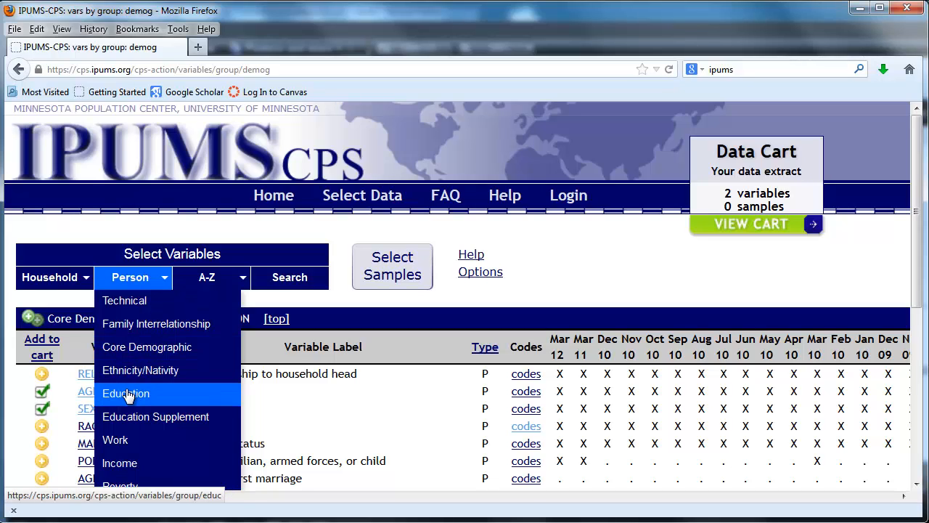
# Add EDUC from the Education person variables to the data cart
pyautogui.click(125, 392)
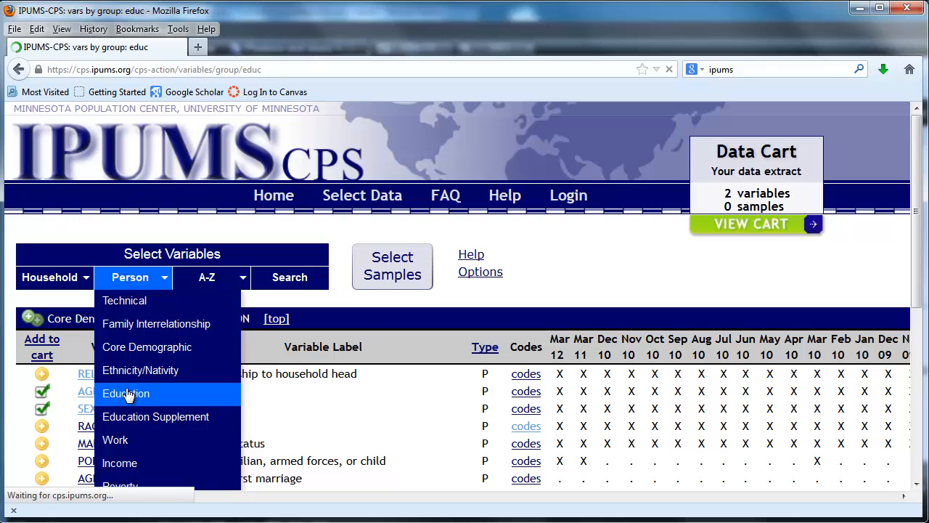
pyautogui.click(125, 392)
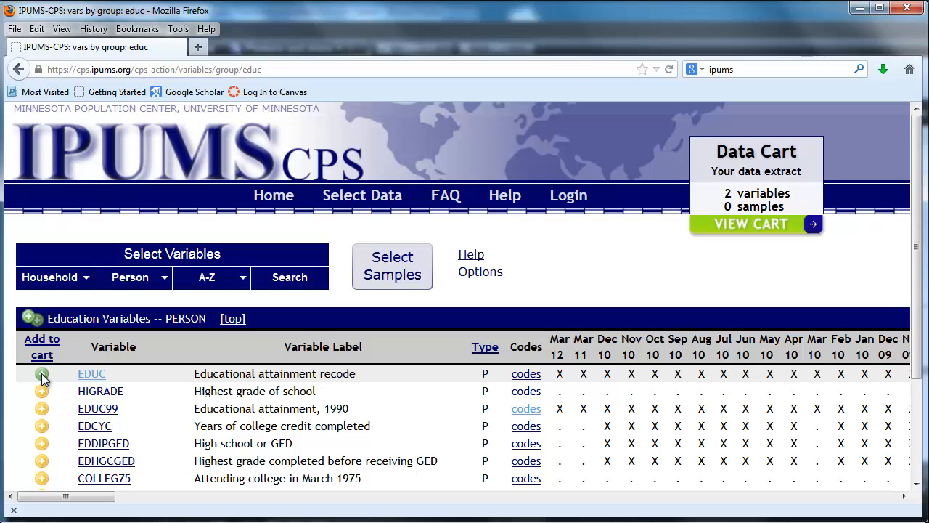
pyautogui.click(41, 373)
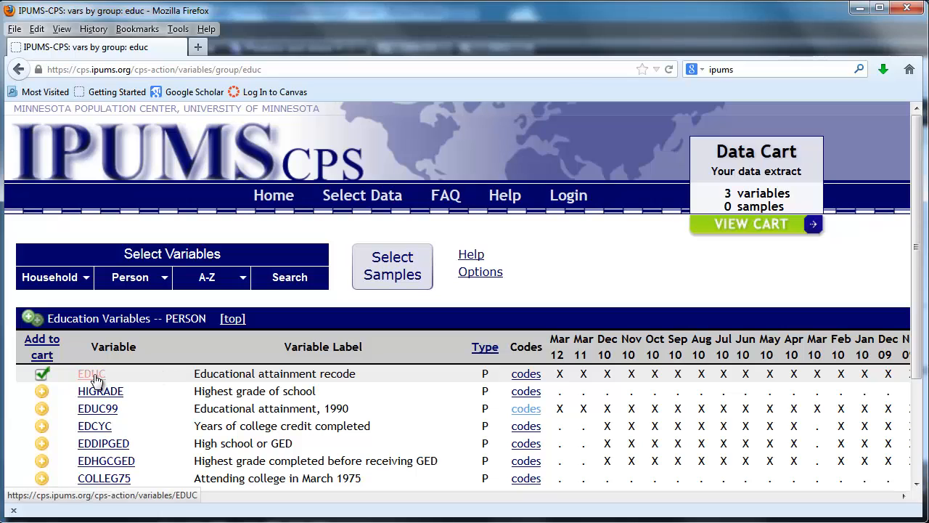
# Review EDUC's description, comparability over time and universe of covered persons
pyautogui.click(90, 373)
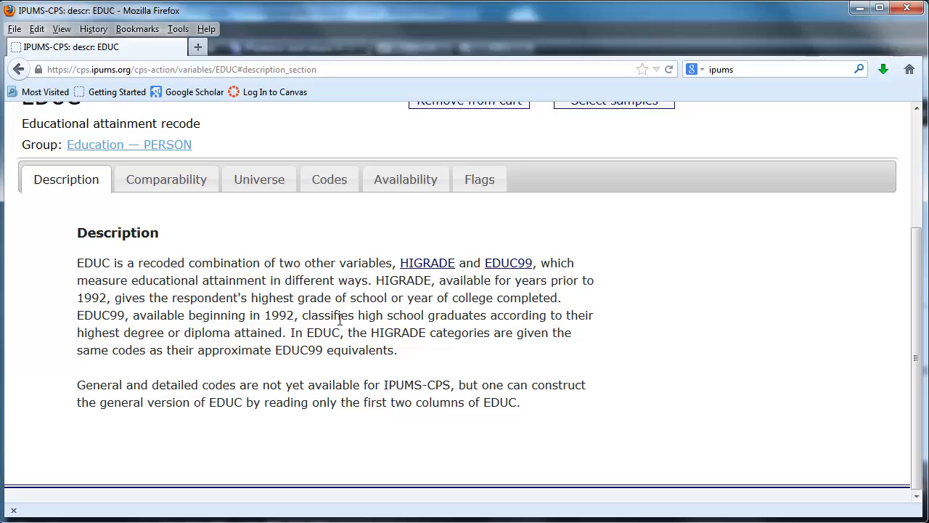
pyautogui.moveTo(247, 243)
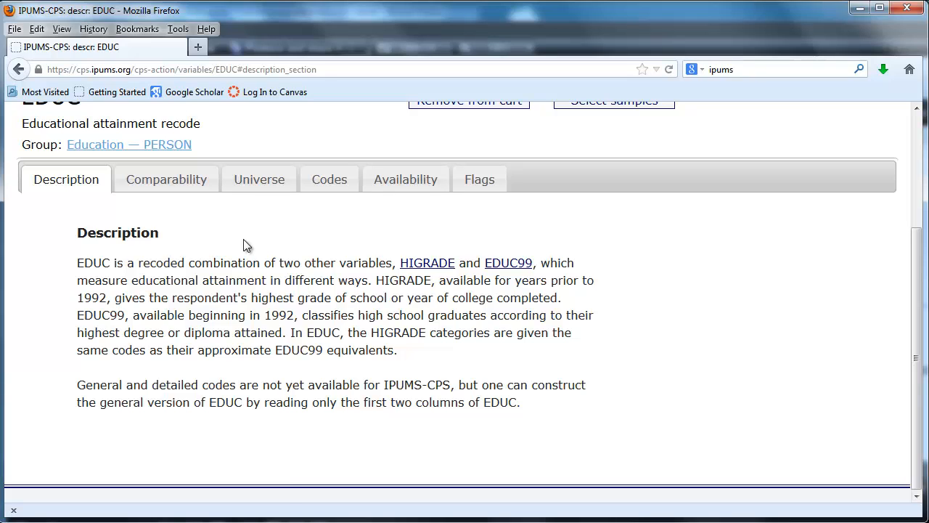
pyautogui.click(166, 180)
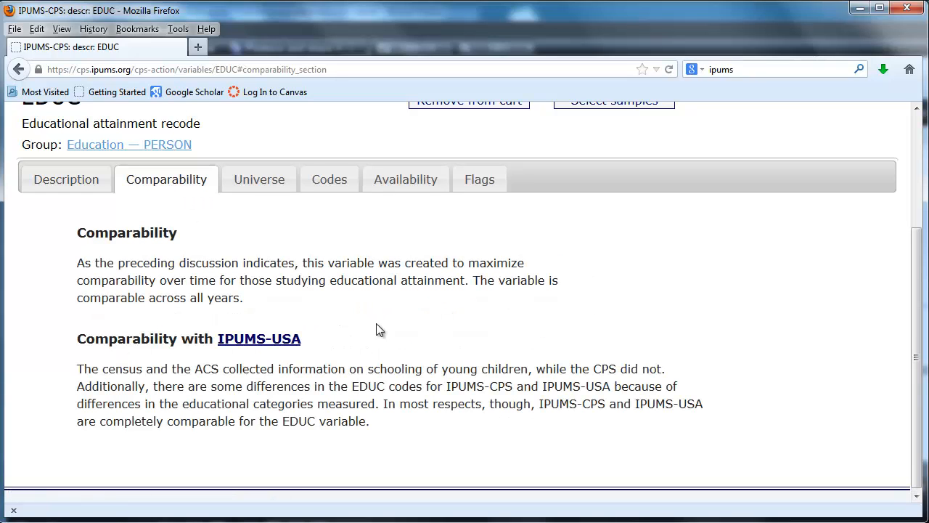
pyautogui.moveTo(546, 354)
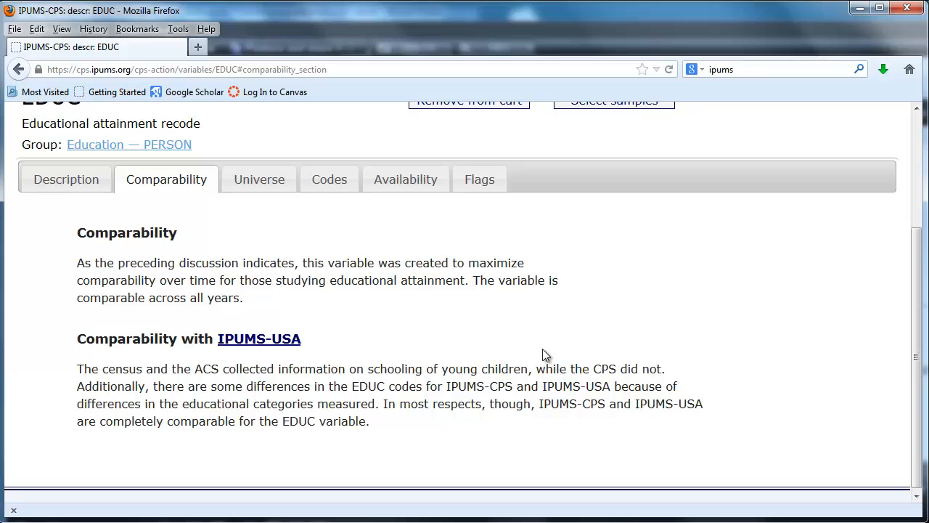
pyautogui.moveTo(259, 180)
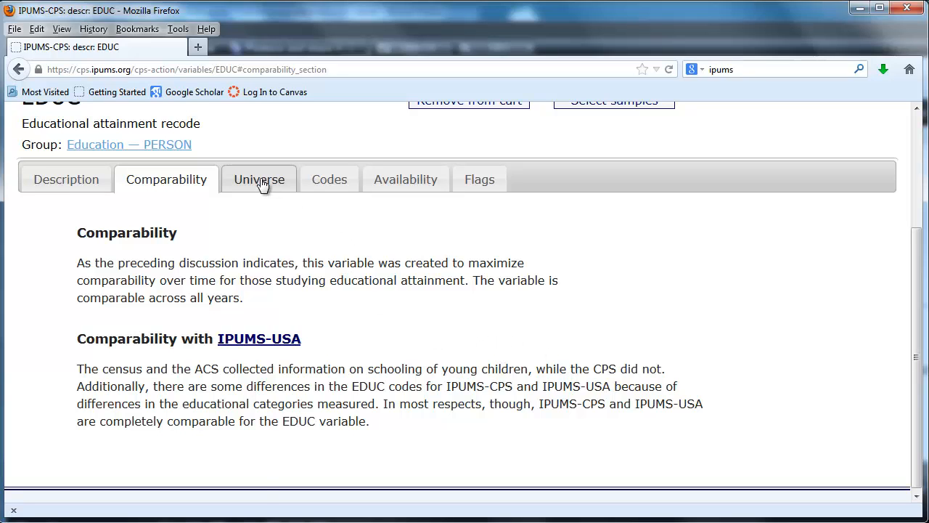
pyautogui.click(259, 180)
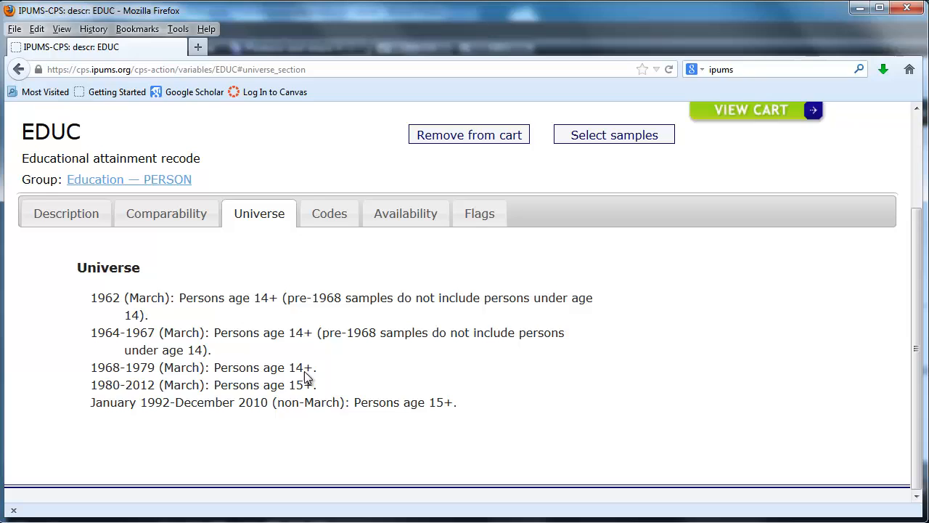
pyautogui.moveTo(343, 398)
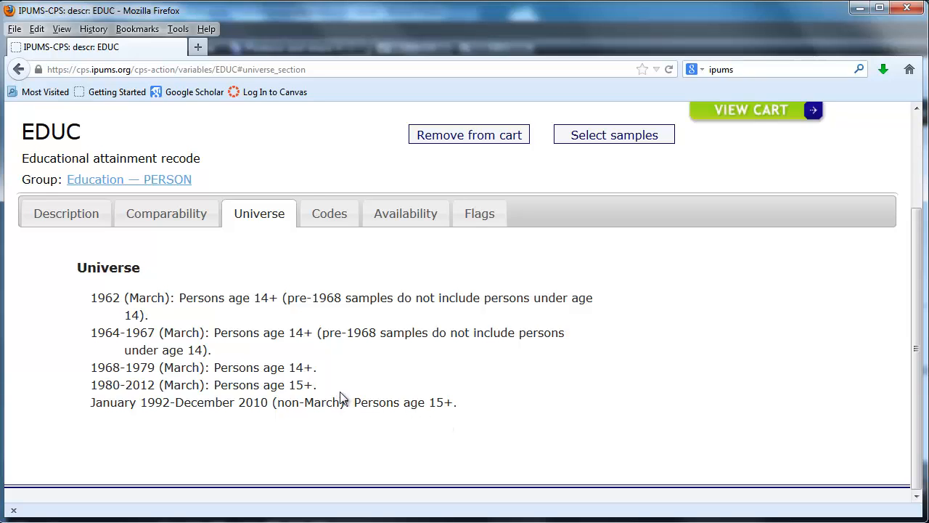
pyautogui.moveTo(328, 213)
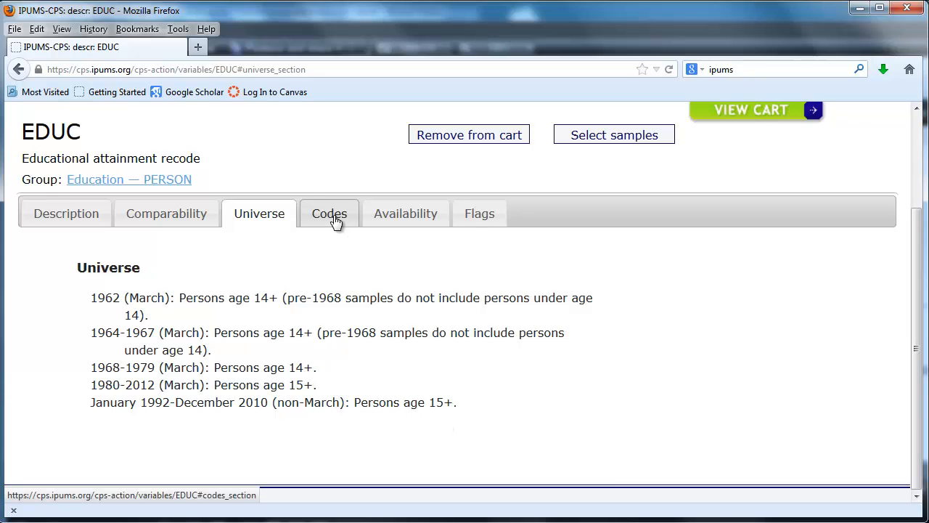
# Go through EDUC's category codes and their availability across samples
pyautogui.click(328, 213)
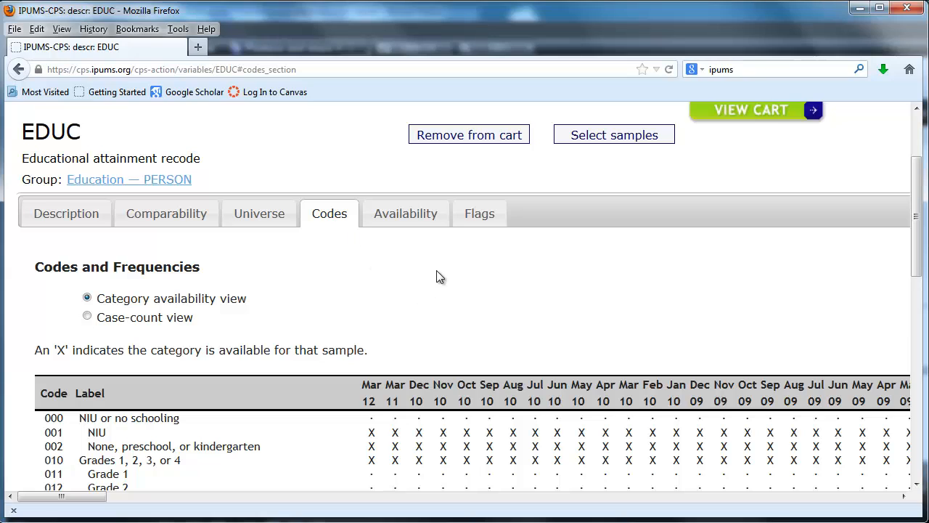
pyautogui.scroll(-3)
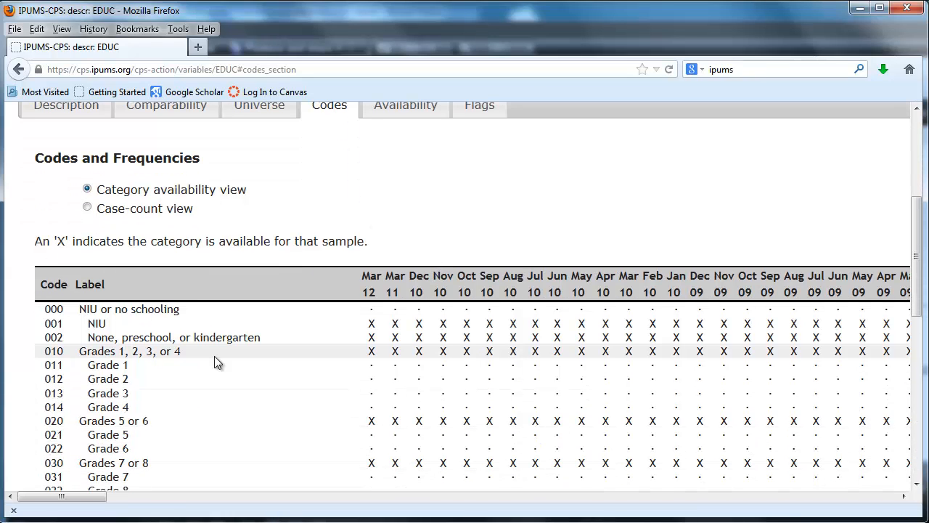
pyautogui.moveTo(209, 356)
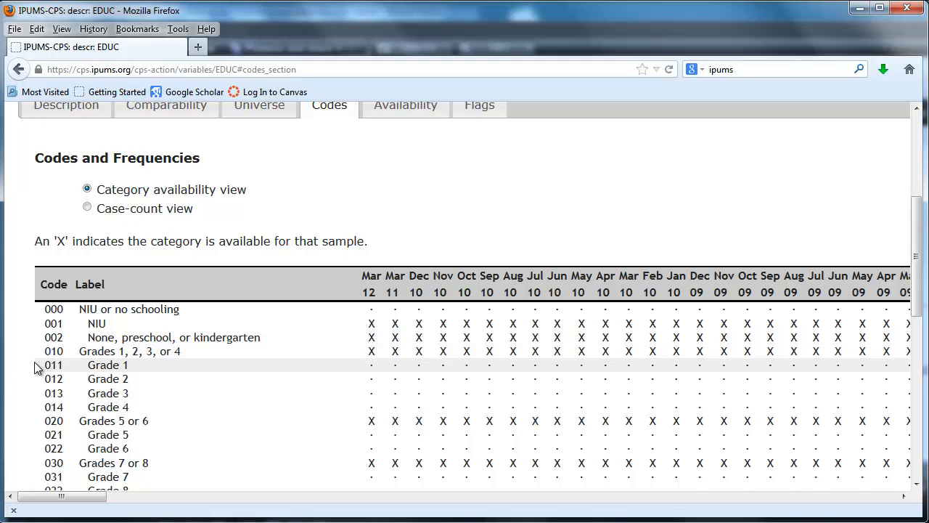
pyautogui.scroll(-3)
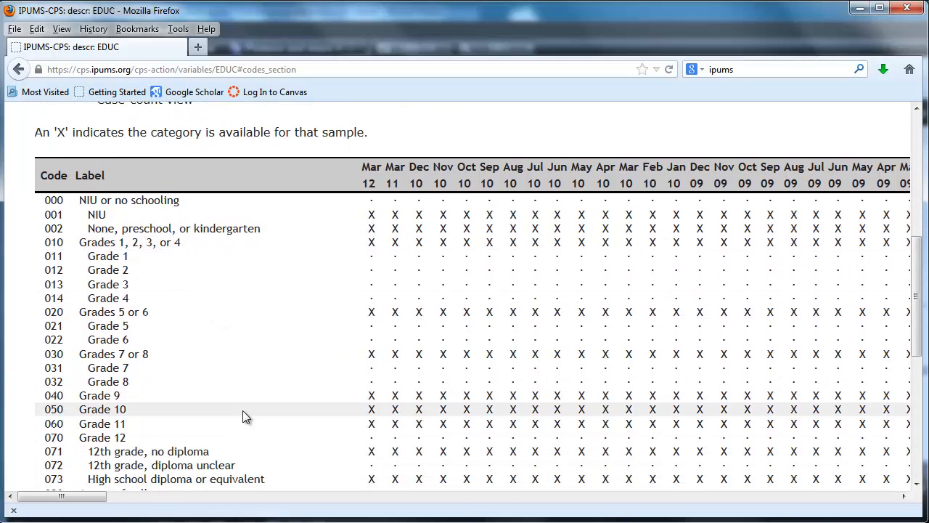
pyautogui.moveTo(71, 250)
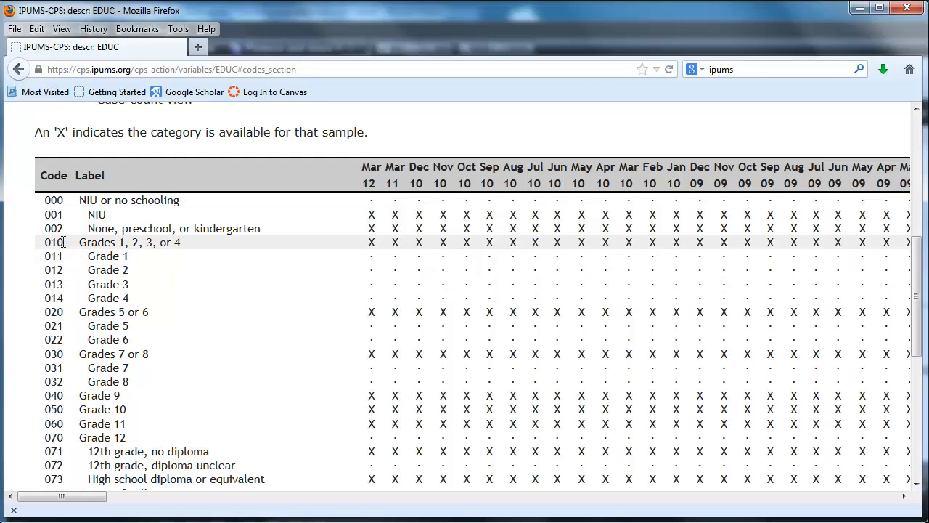
pyautogui.moveTo(102, 437)
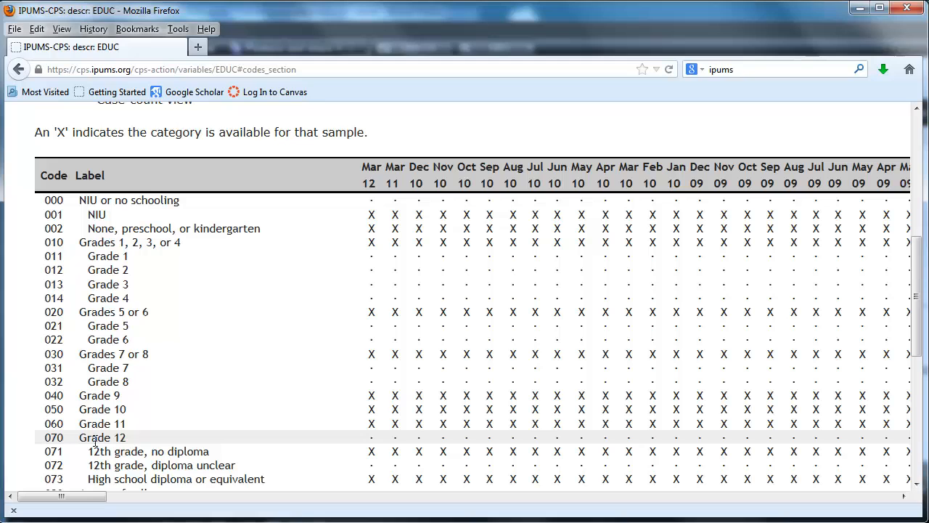
pyautogui.scroll(-3)
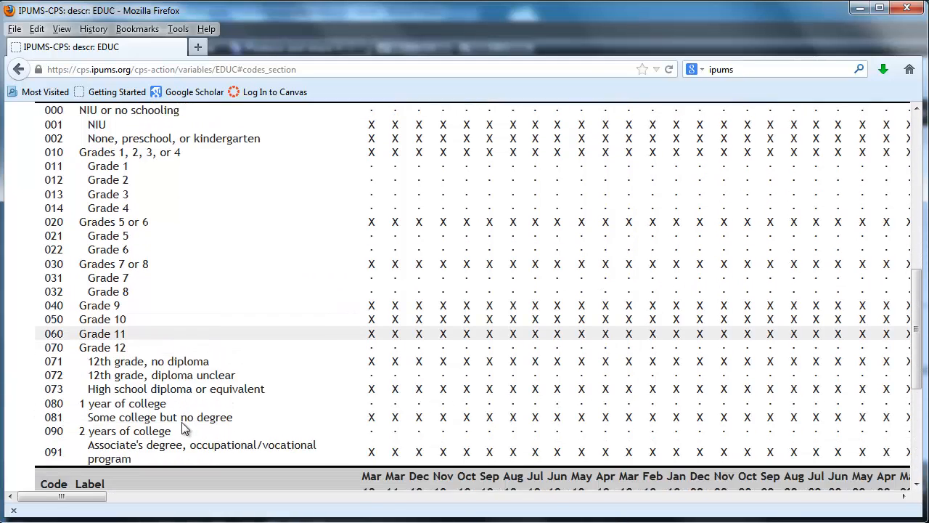
pyautogui.scroll(-3)
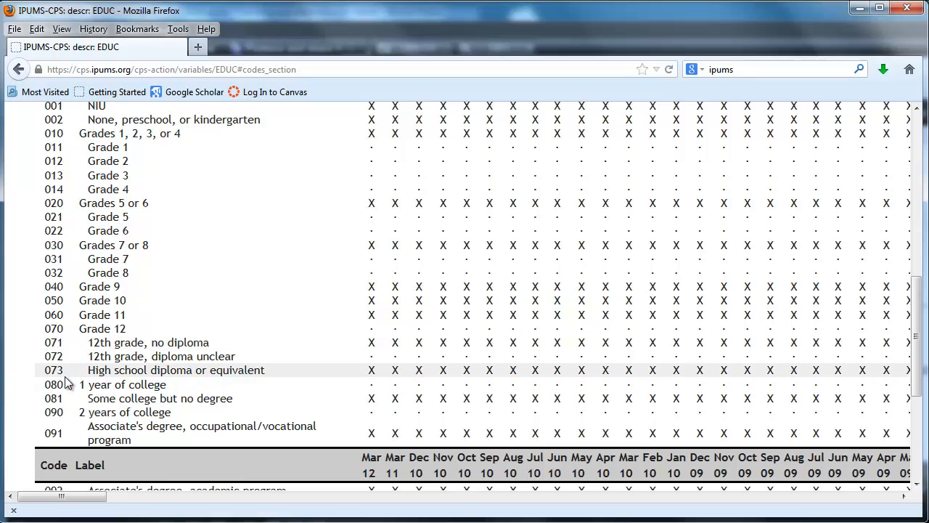
pyautogui.moveTo(187, 355)
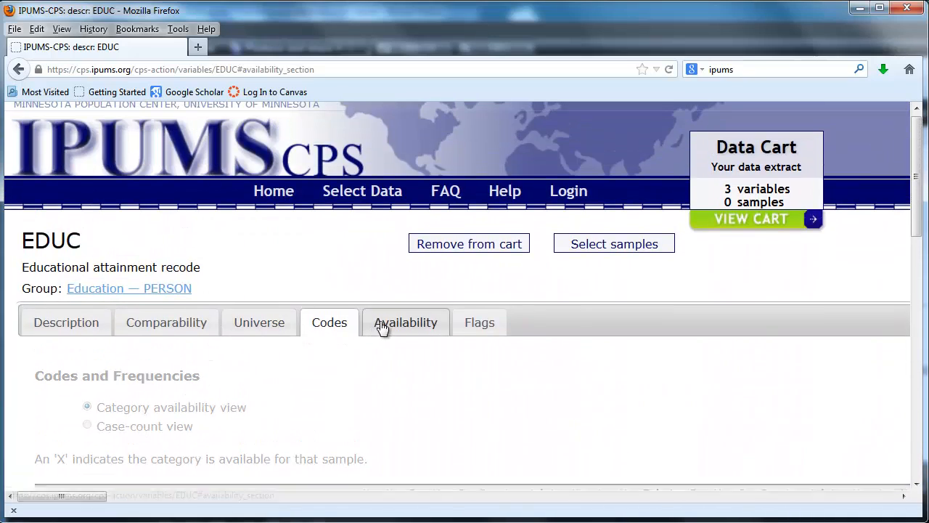
# Review EDUC's availability years and flag variables, then return to the Education list
pyautogui.click(405, 323)
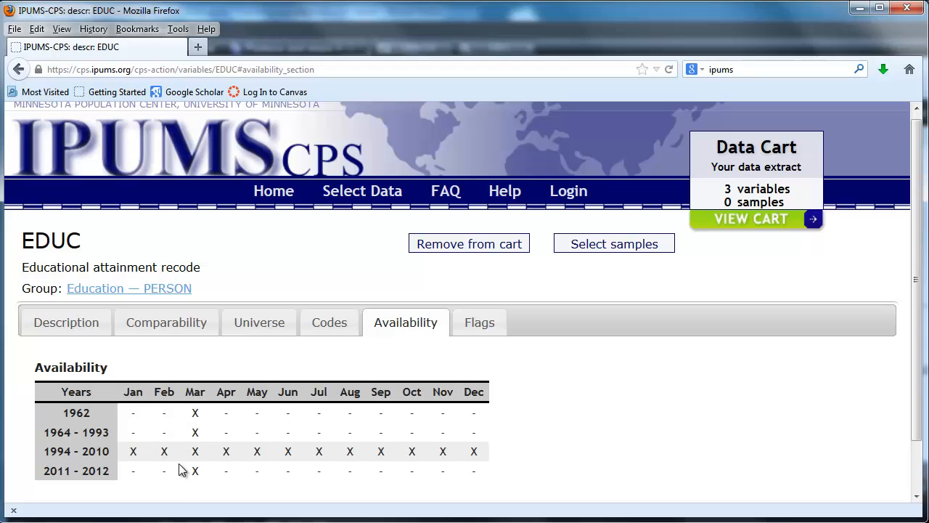
pyautogui.moveTo(267, 414)
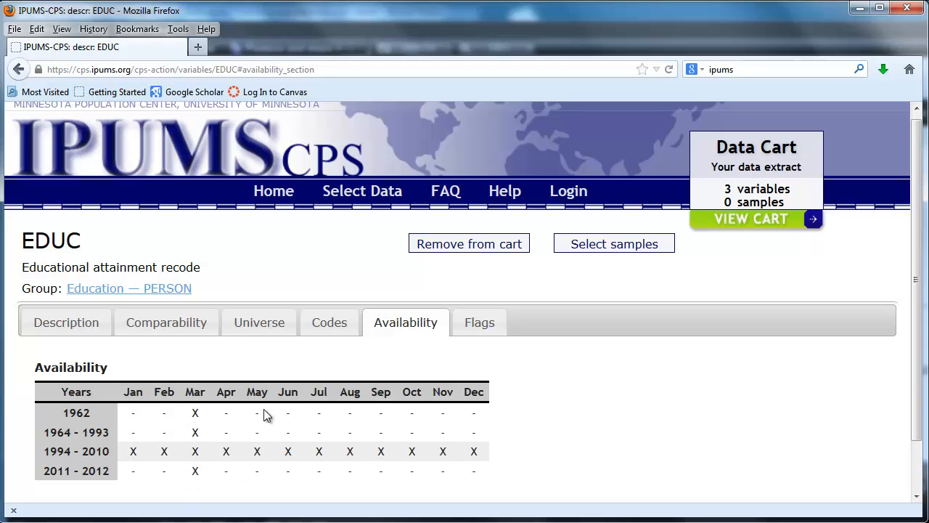
pyautogui.click(480, 322)
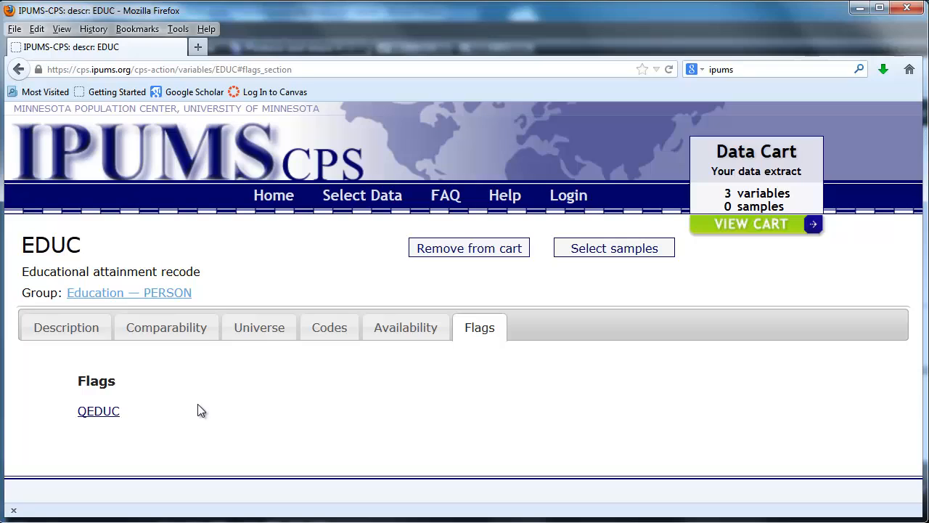
pyautogui.moveTo(180, 392)
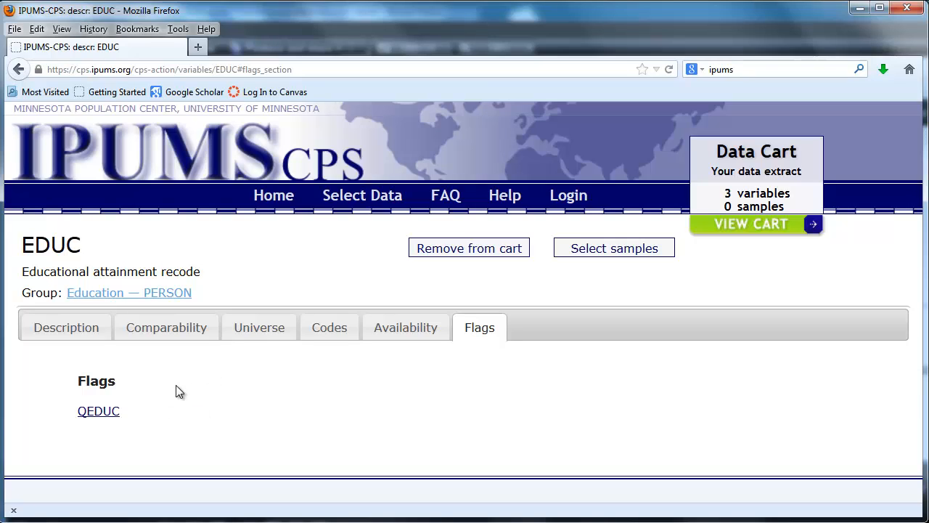
pyautogui.moveTo(133, 386)
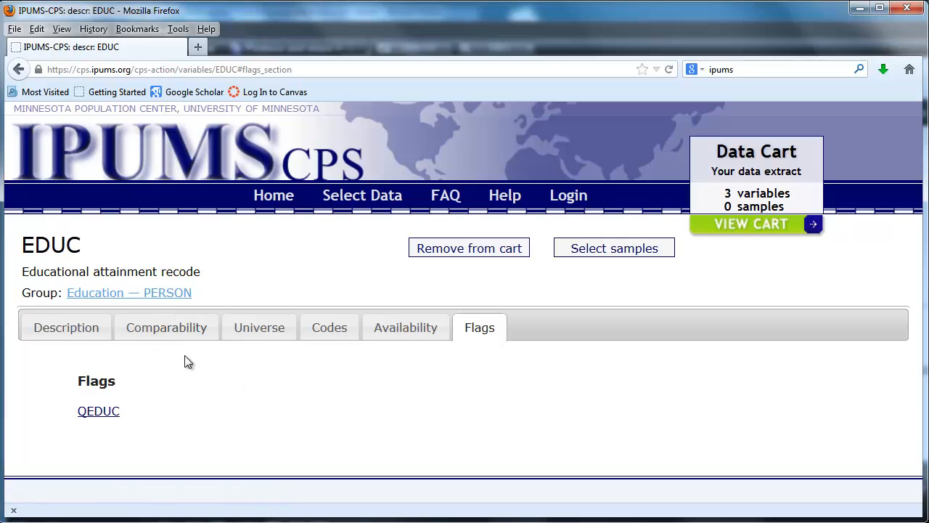
pyautogui.click(129, 292)
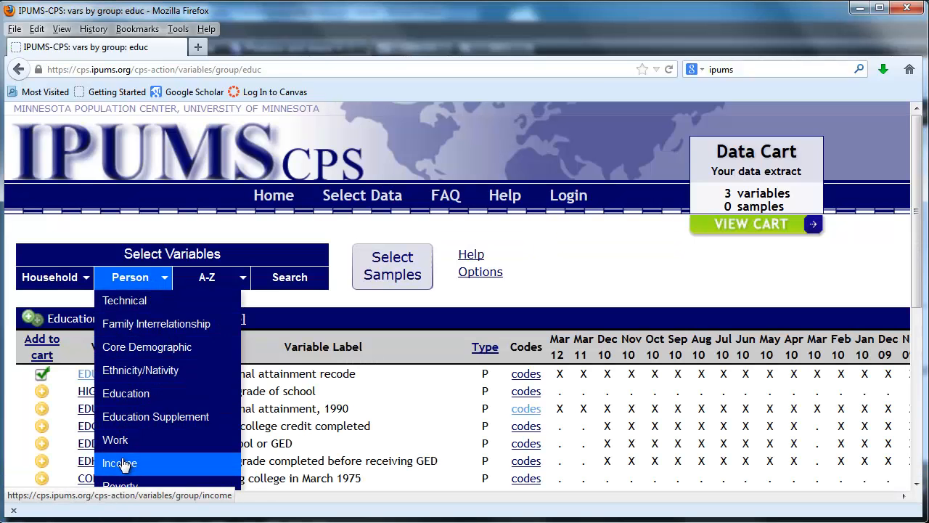
# Add INCWAGE from the Income person variables to the cart and view its details
pyautogui.click(119, 462)
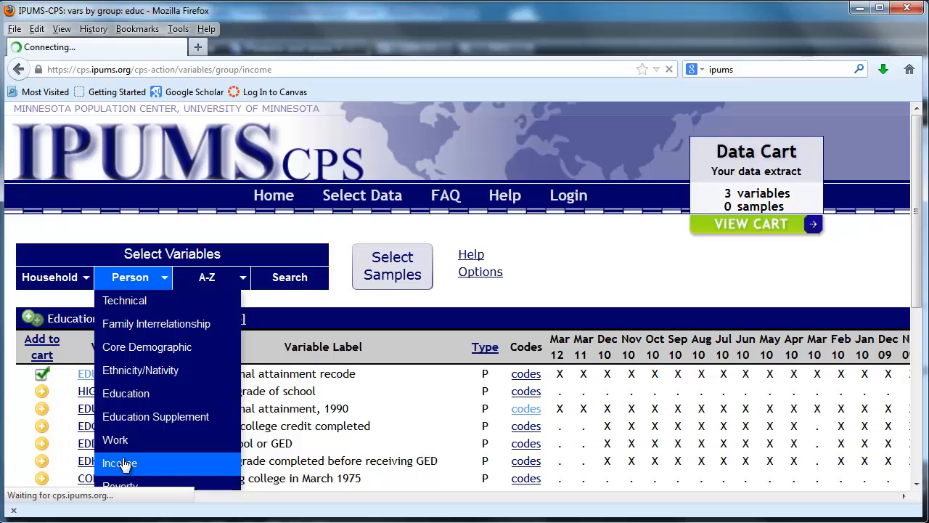
pyautogui.click(119, 461)
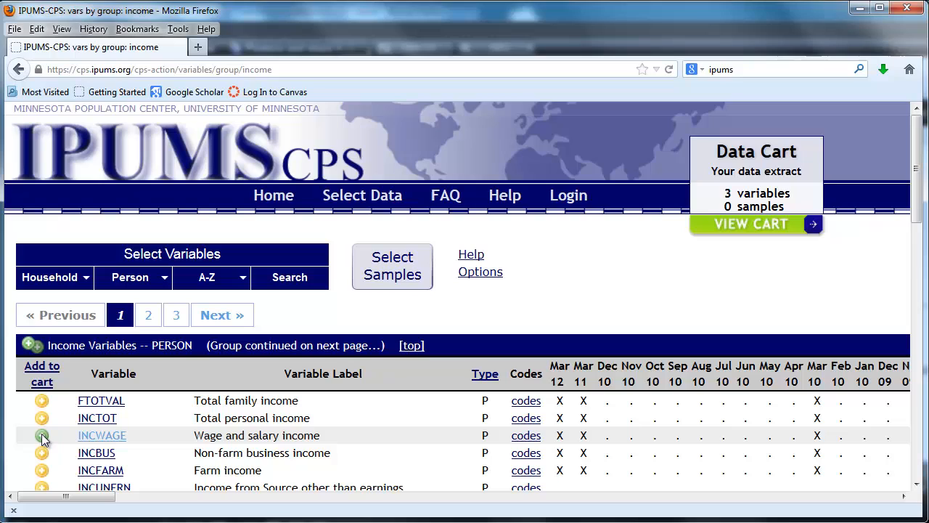
pyautogui.click(40, 436)
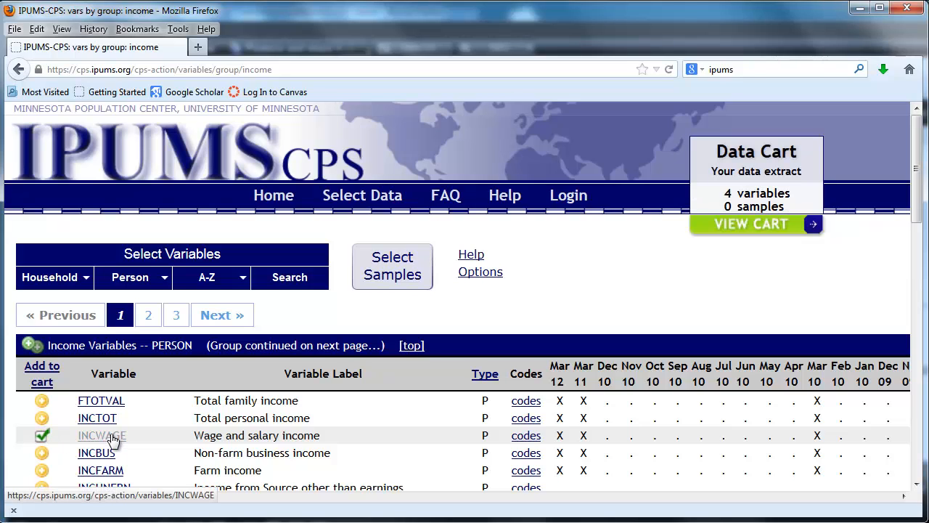
pyautogui.click(102, 436)
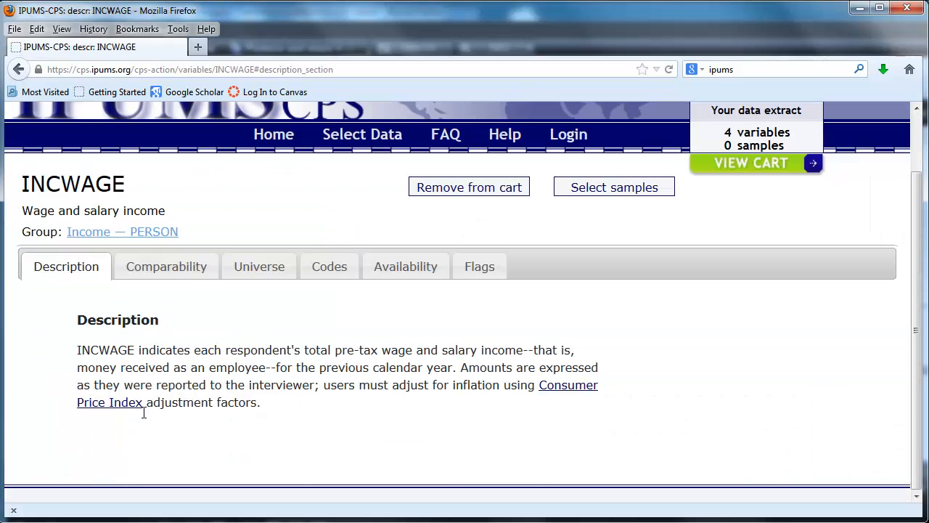
# Review INCWAGE's missing/topcode values and its universe of persons aged 14+ or 15+
pyautogui.click(328, 268)
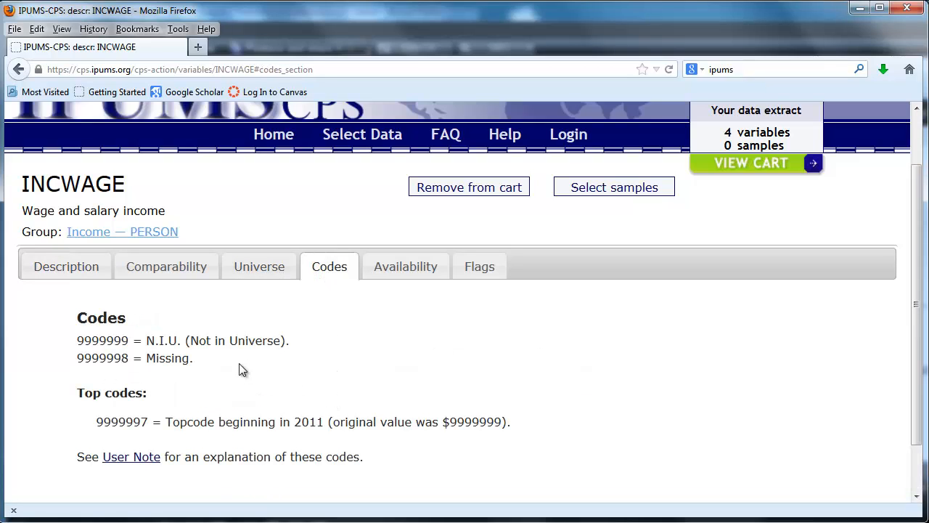
pyautogui.moveTo(210, 413)
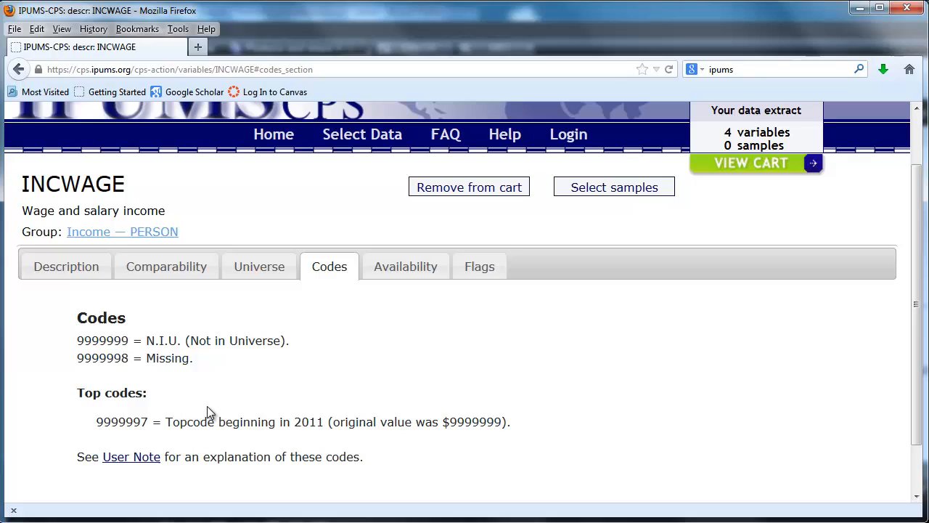
pyautogui.moveTo(154, 439)
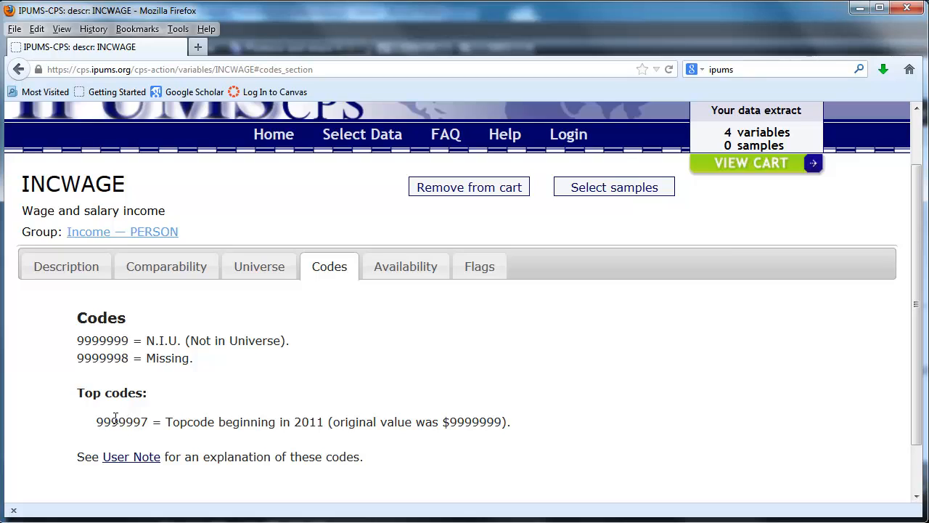
pyautogui.moveTo(151, 420)
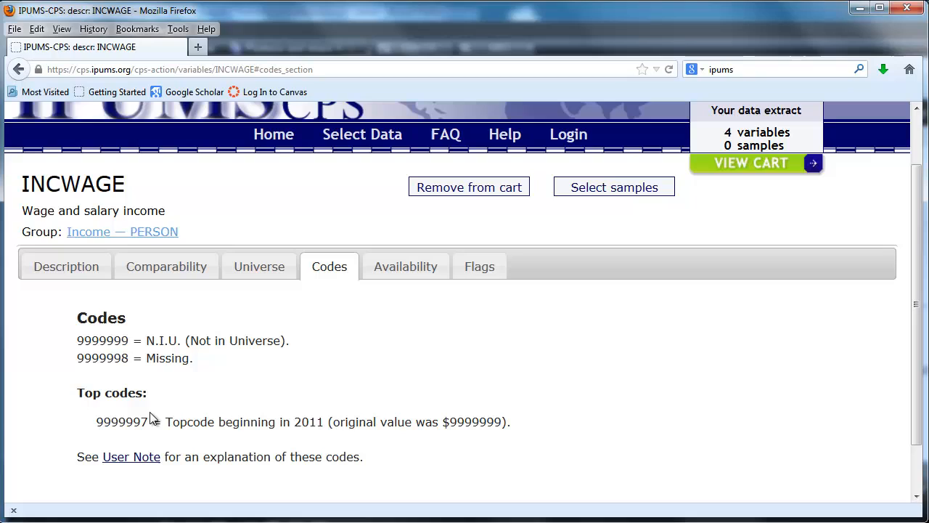
pyautogui.moveTo(134, 343)
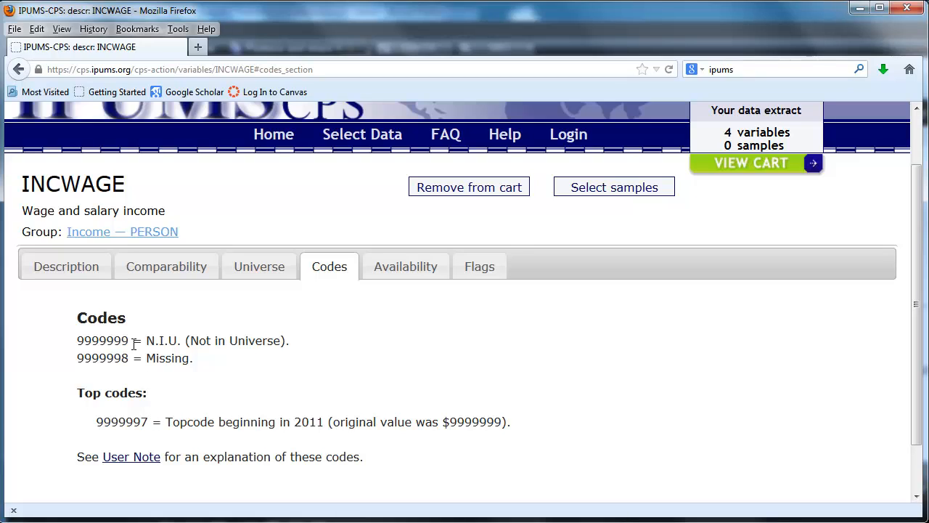
pyautogui.moveTo(130, 343)
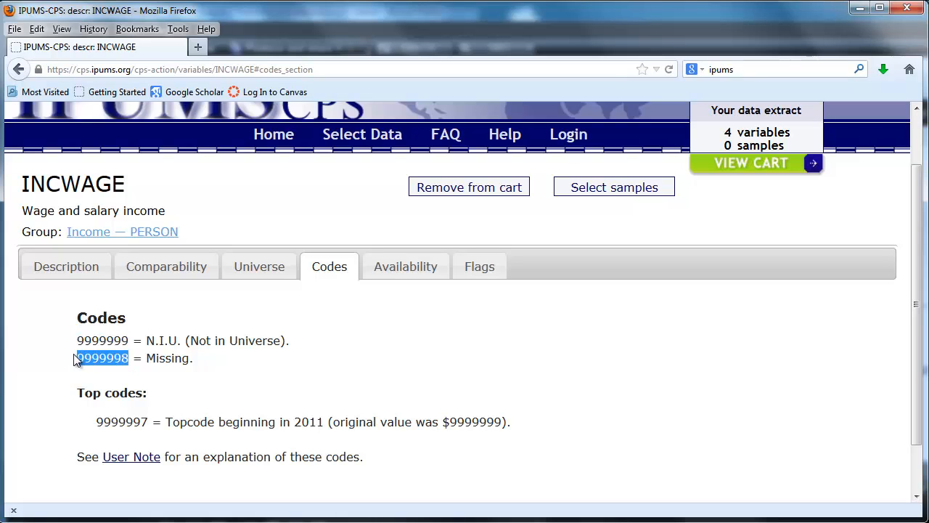
pyautogui.click(259, 266)
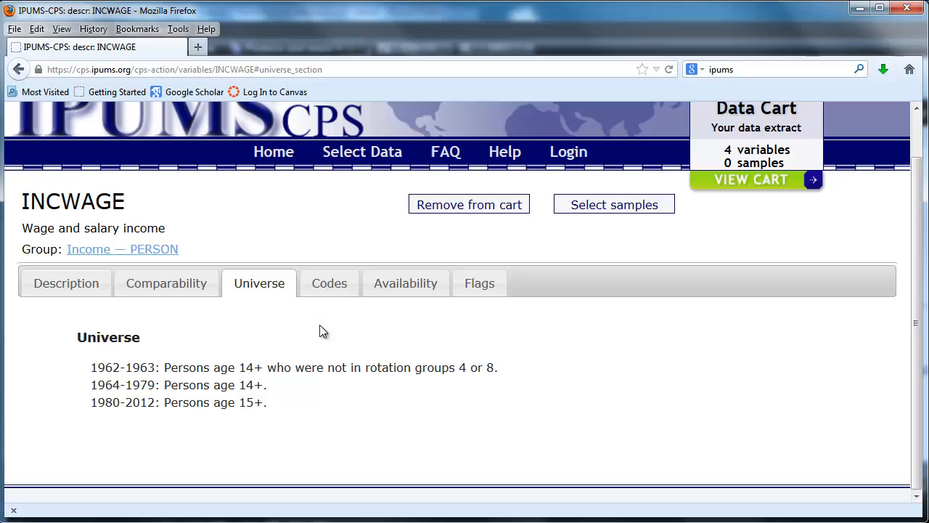
pyautogui.moveTo(281, 415)
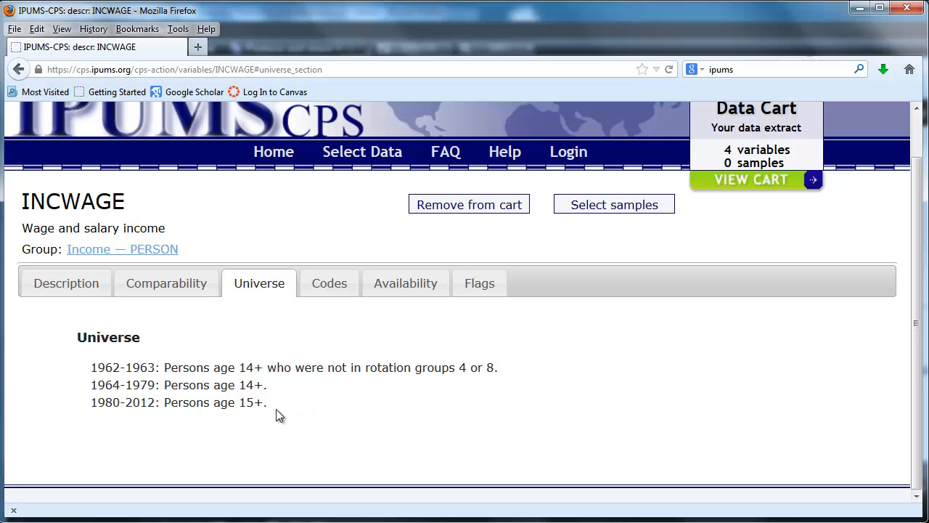
pyautogui.moveTo(232, 306)
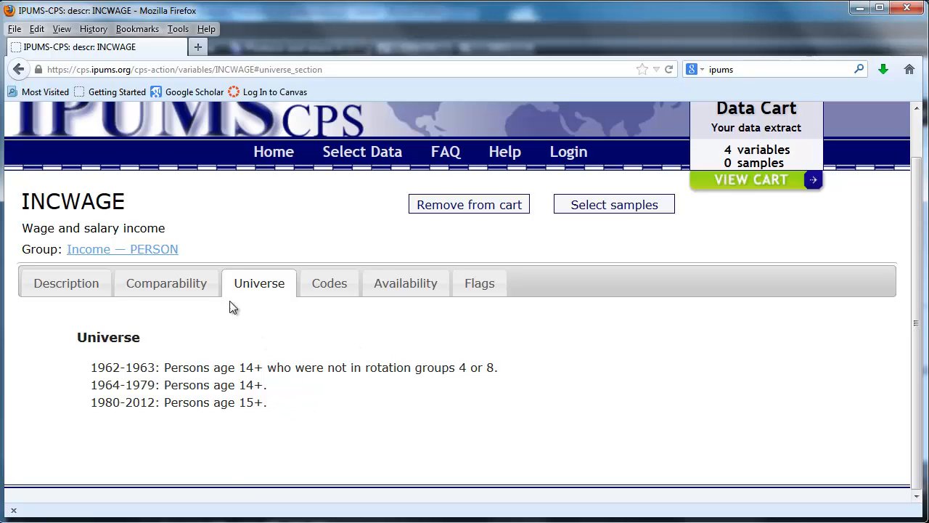
pyautogui.click(122, 250)
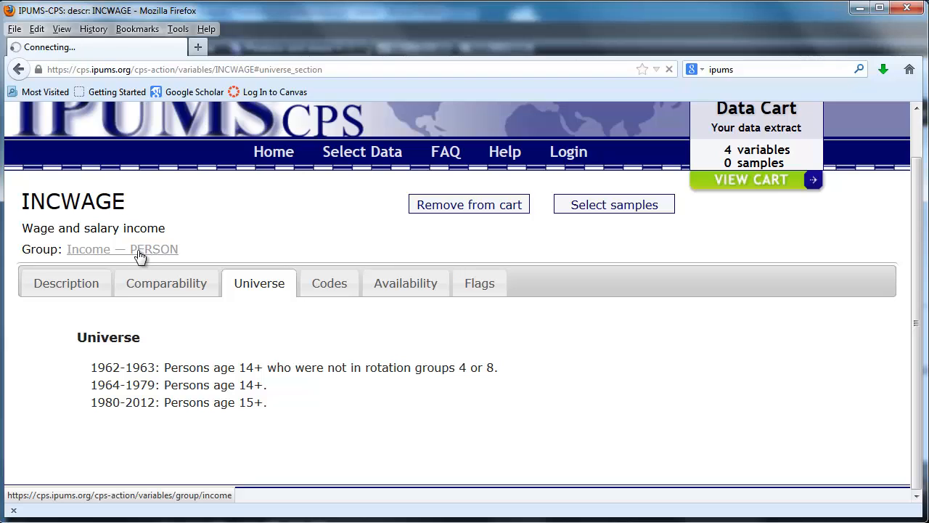
# Return to the Income variables list and go to sample selection
pyautogui.click(122, 250)
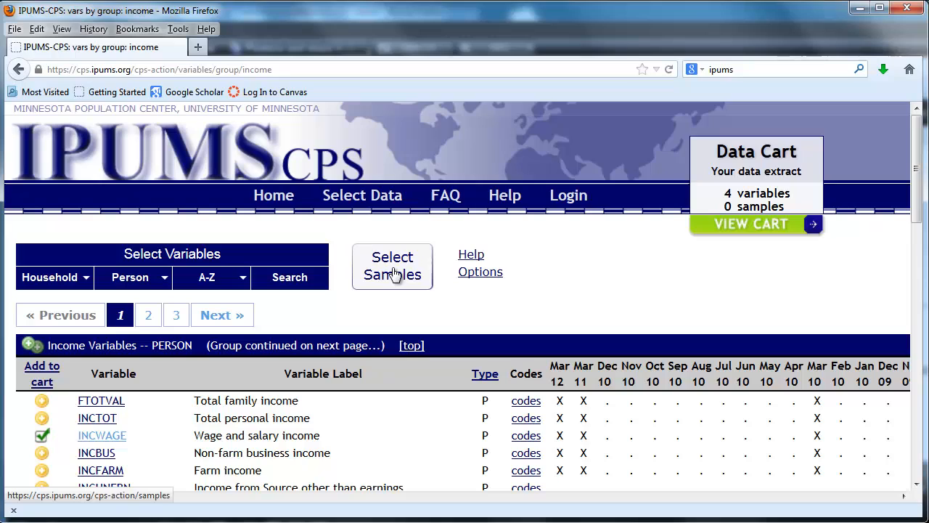
pyautogui.moveTo(642, 203)
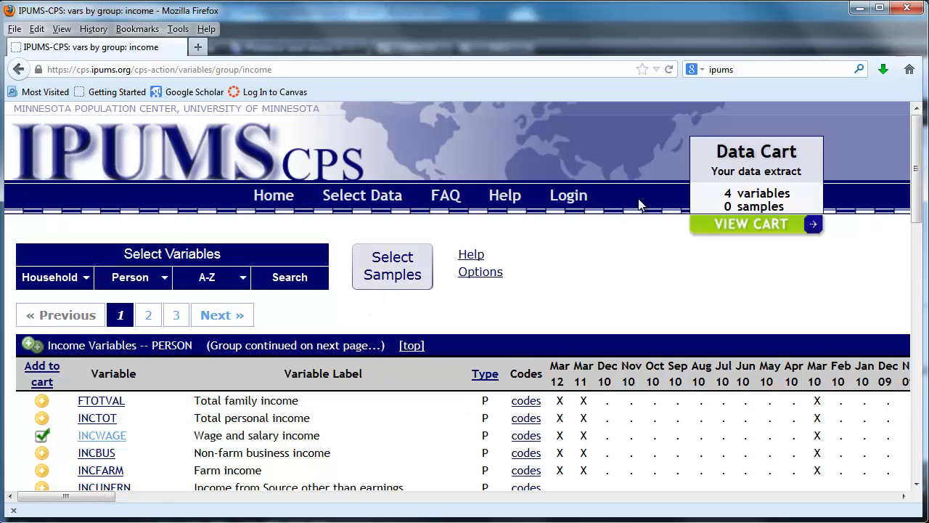
pyautogui.moveTo(392, 265)
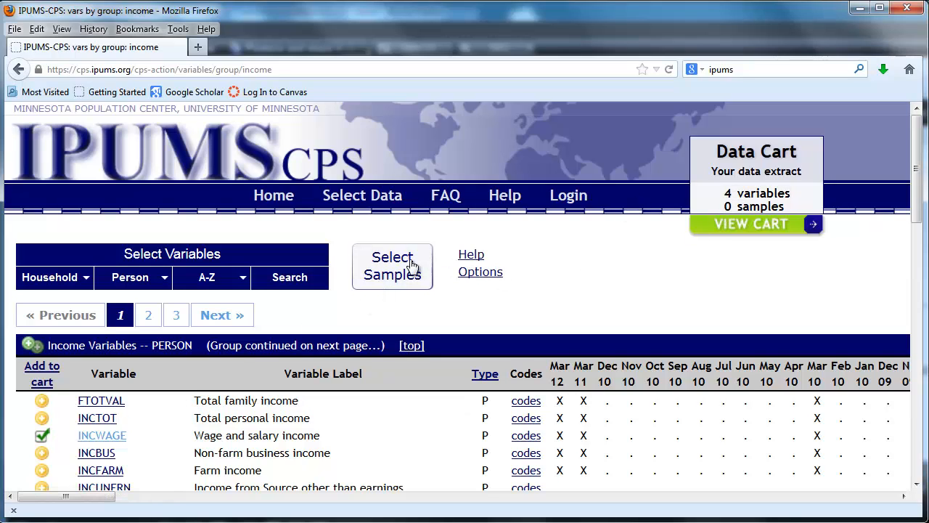
pyautogui.click(392, 266)
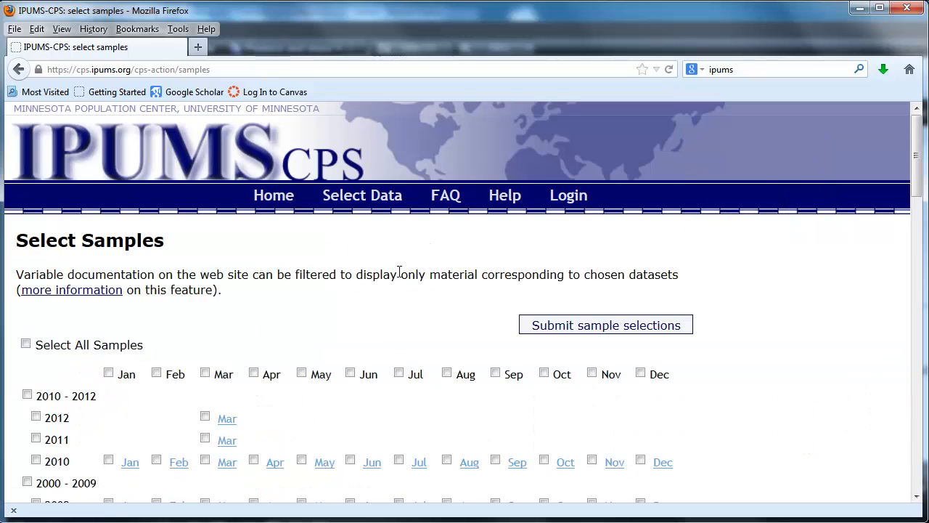
pyautogui.moveTo(58, 384)
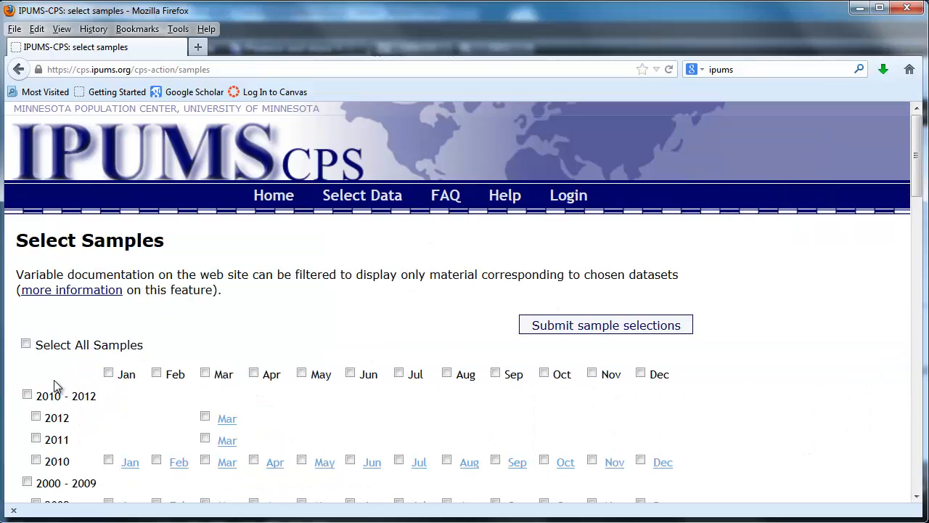
# Select only the March 2012 sample and submit the selection
pyautogui.click(26, 343)
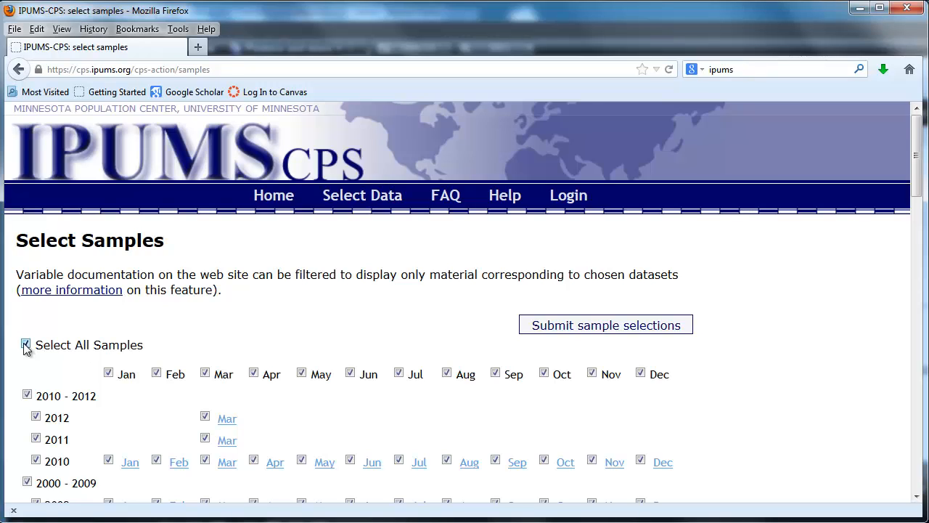
pyautogui.click(25, 345)
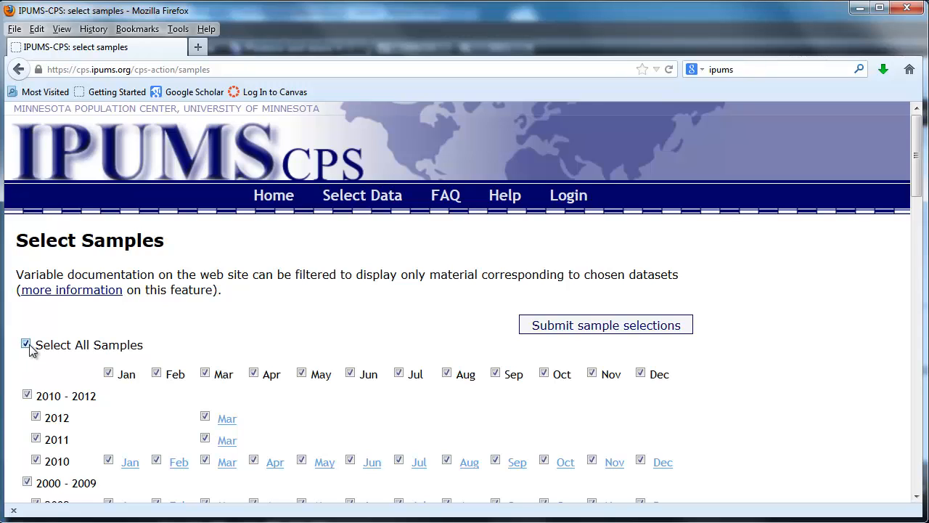
pyautogui.click(26, 343)
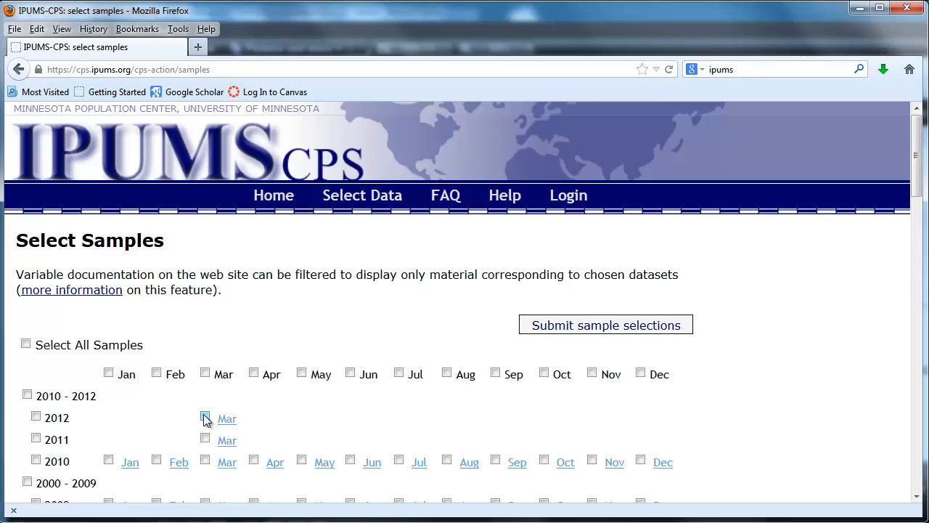
pyautogui.click(204, 418)
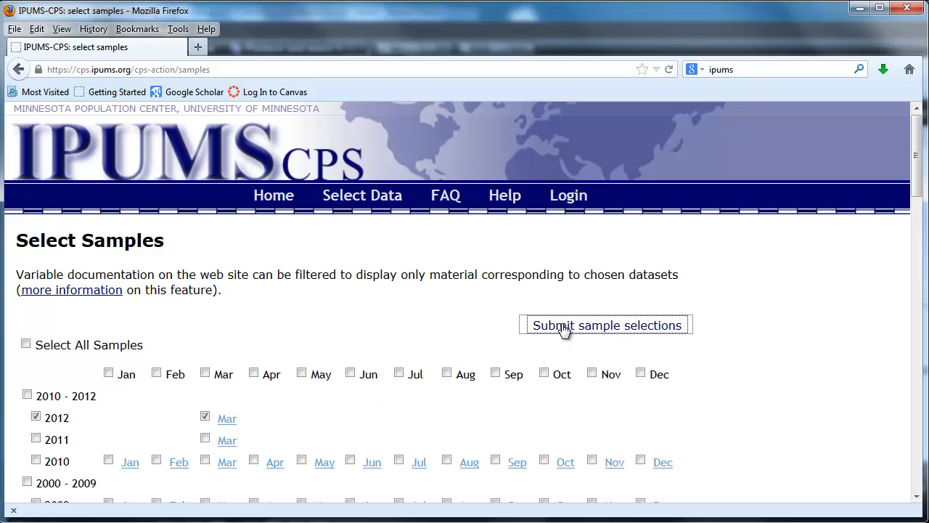
pyautogui.click(606, 325)
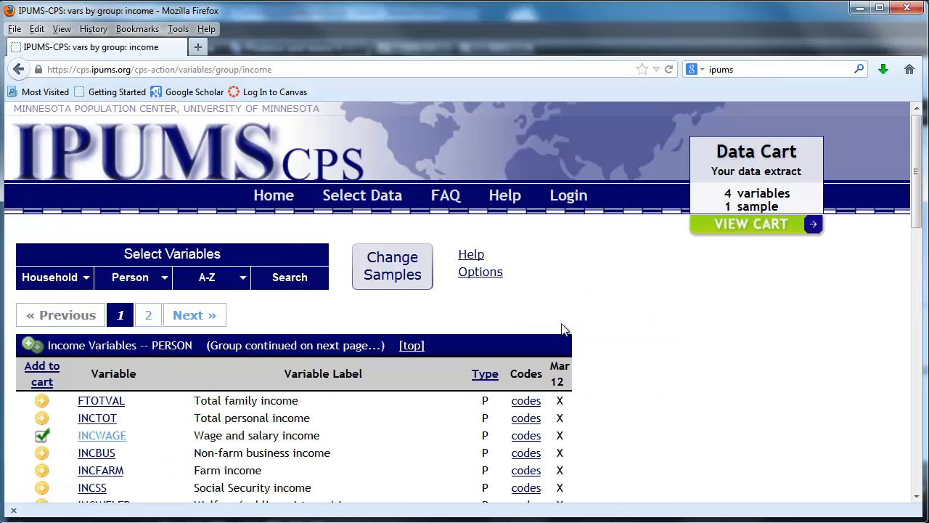
pyautogui.moveTo(682, 331)
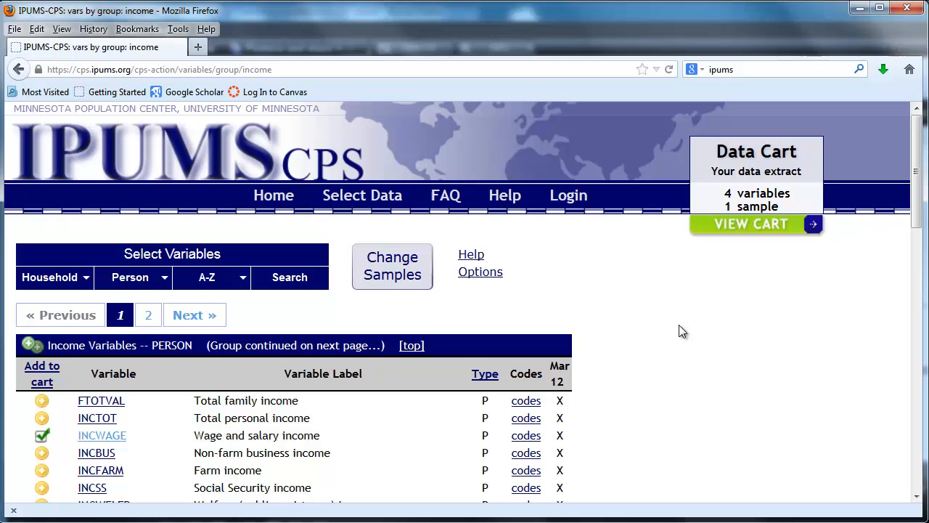
pyautogui.moveTo(538, 305)
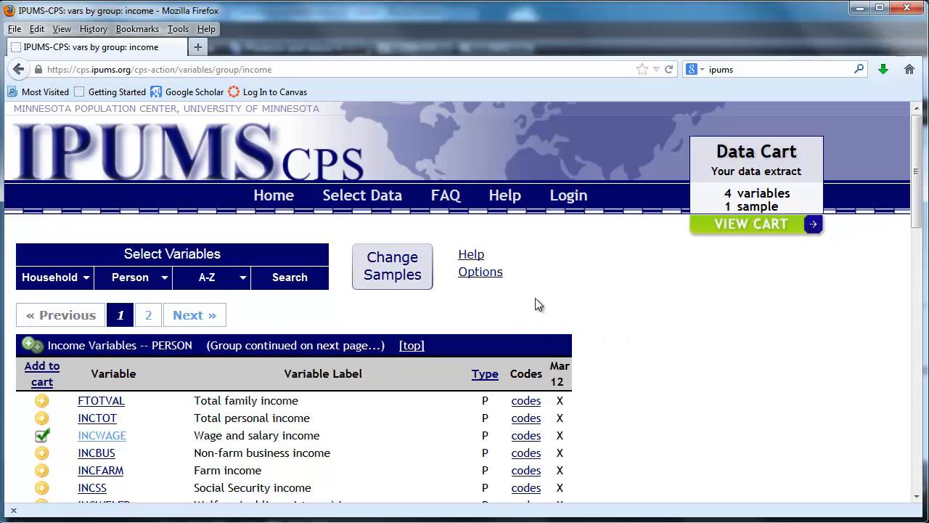
pyautogui.moveTo(725, 223)
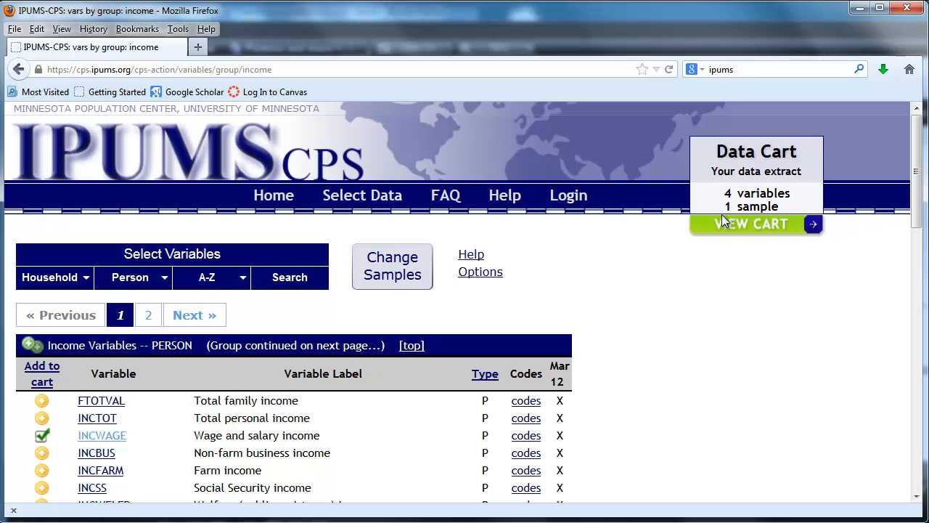
pyautogui.moveTo(656, 315)
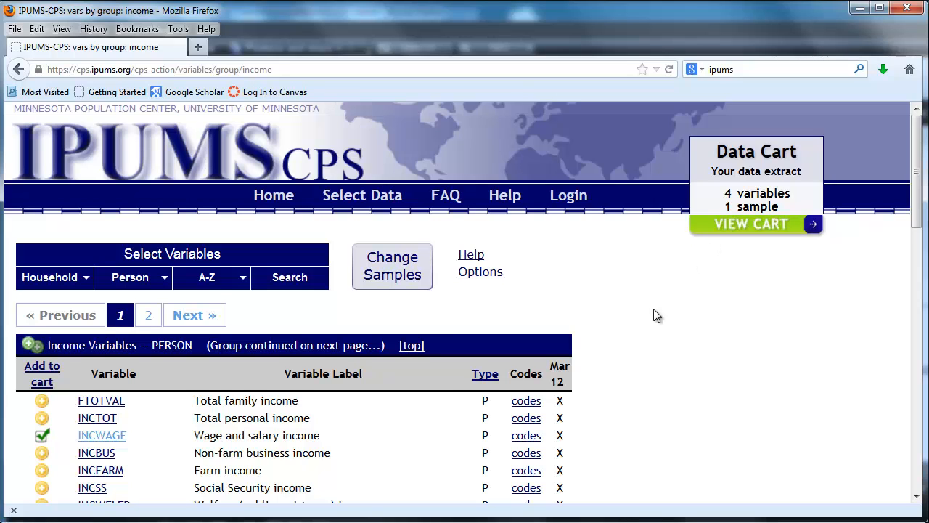
# View the data cart listing AGE, SEX, EDUC and INCWAGE for March 2012
pyautogui.scroll(-3)
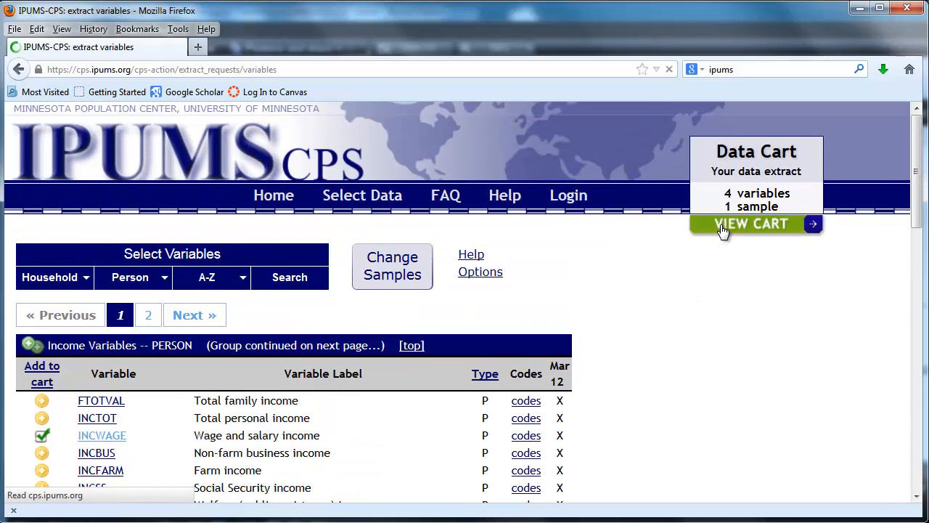
pyautogui.click(751, 224)
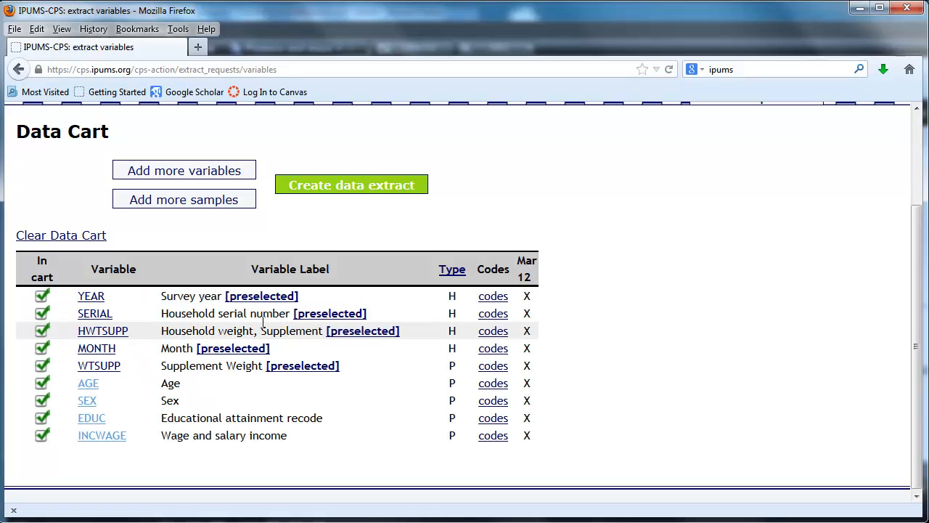
pyautogui.moveTo(95, 314)
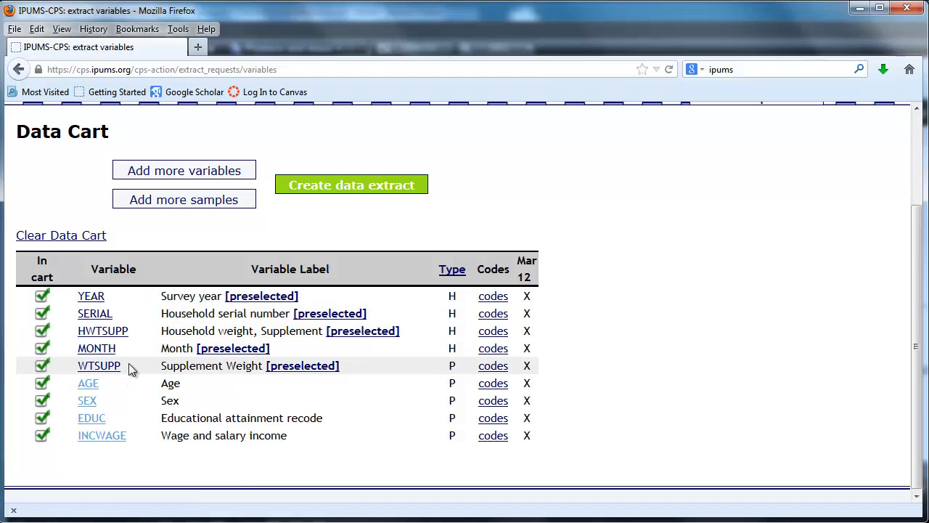
pyautogui.moveTo(132, 339)
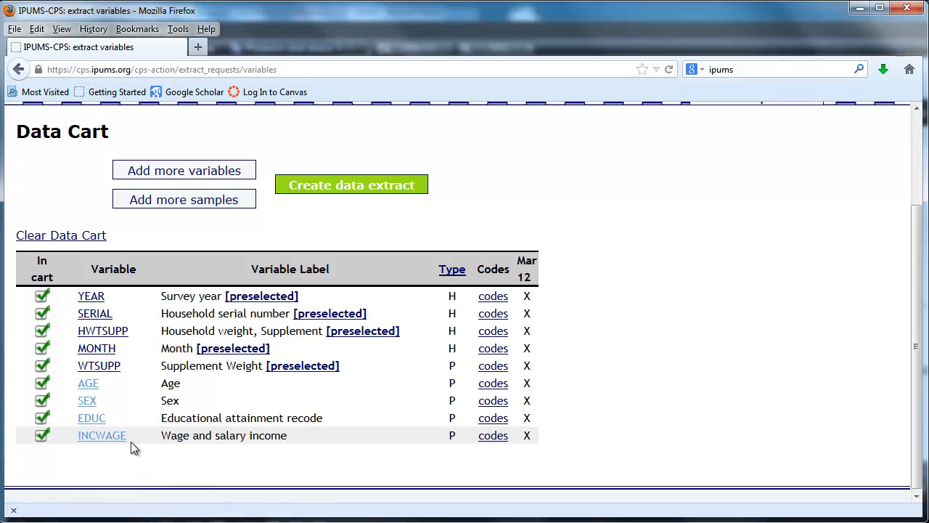
pyautogui.moveTo(399, 418)
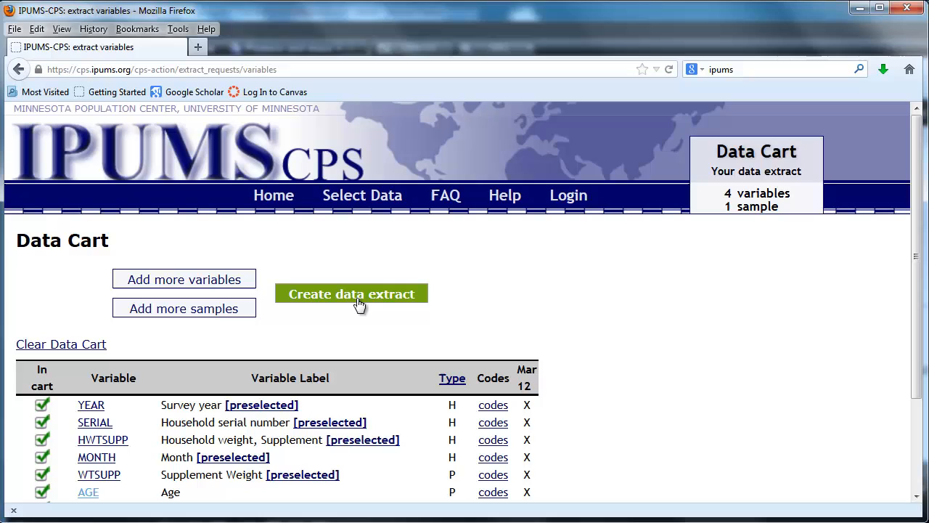
# Start a data extract from the nine-variable cart, bringing up the request summary
pyautogui.click(351, 293)
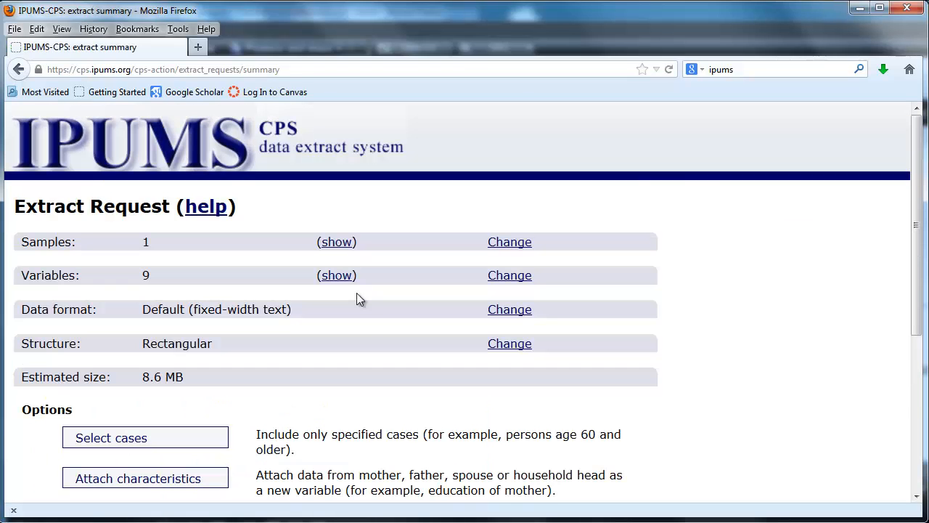
pyautogui.moveTo(509, 310)
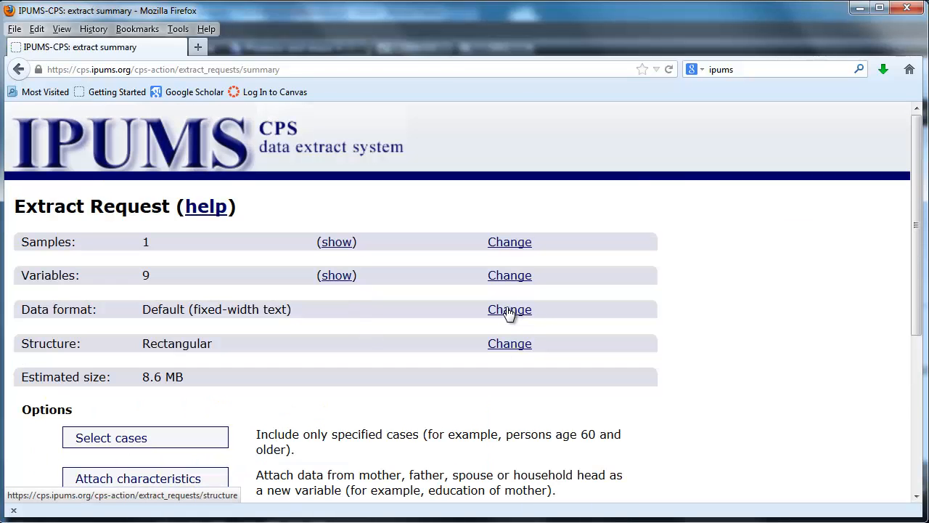
# Change the extract's data format to Stata (.dta) with rectangular structure and submit it
pyautogui.click(510, 309)
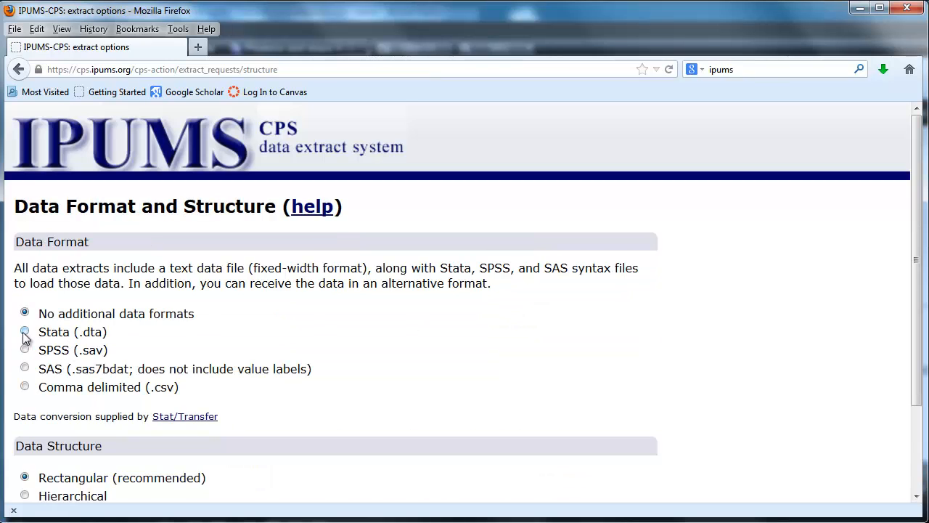
pyautogui.click(25, 331)
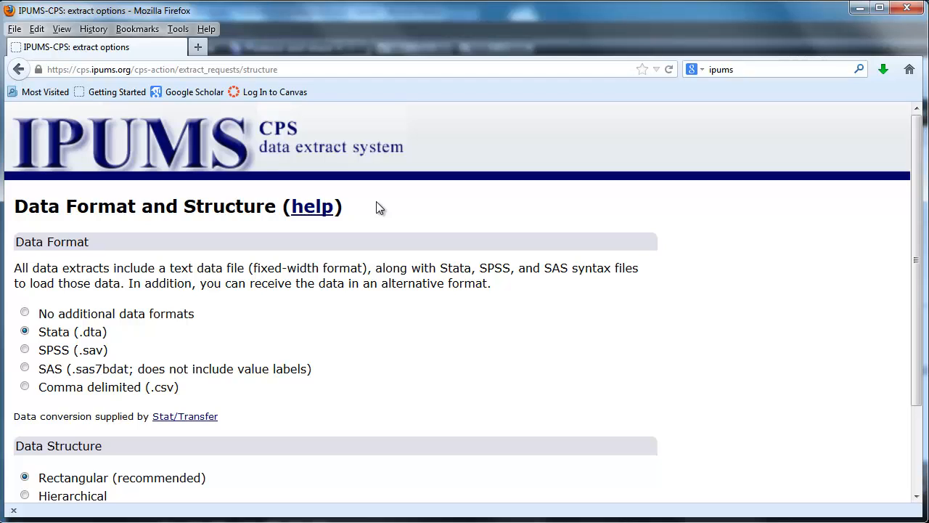
pyautogui.moveTo(401, 297)
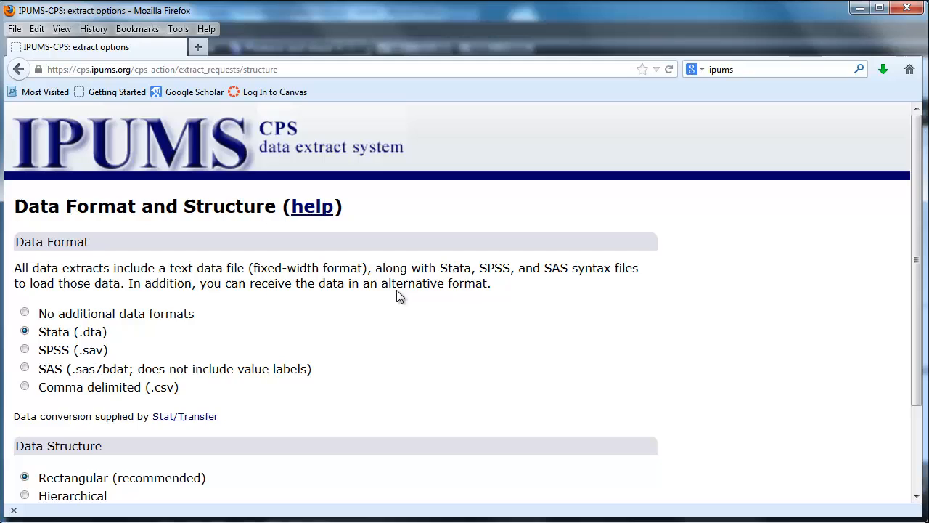
pyautogui.scroll(-3)
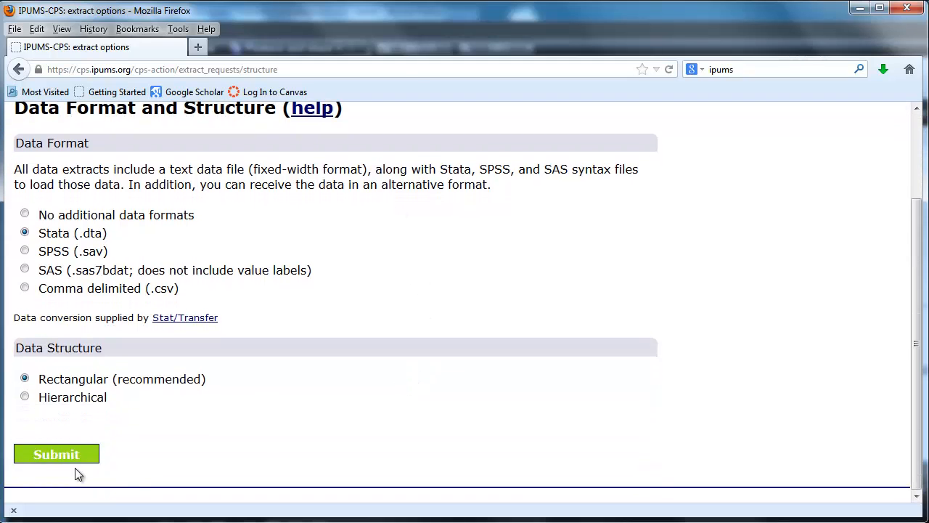
pyautogui.click(56, 453)
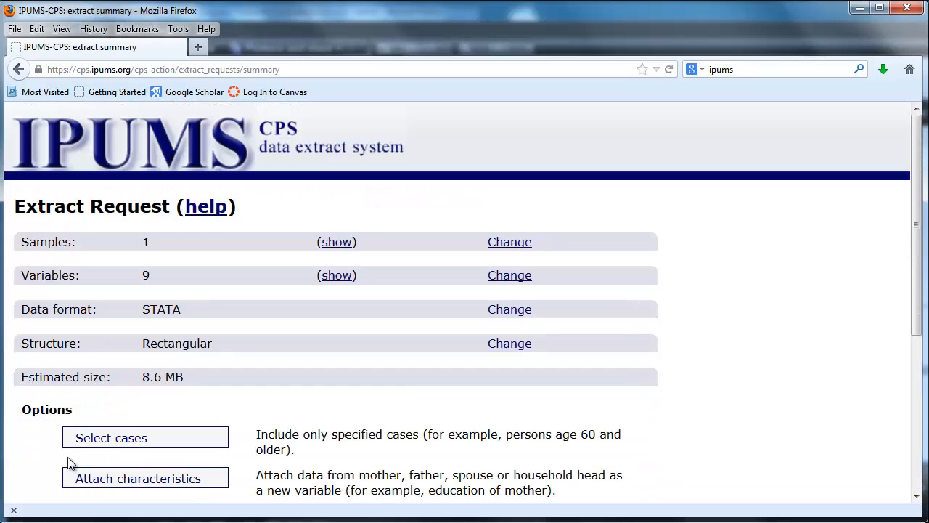
# Leave case selection for AGE and SEX unchanged and return to the request summary
pyautogui.scroll(-3)
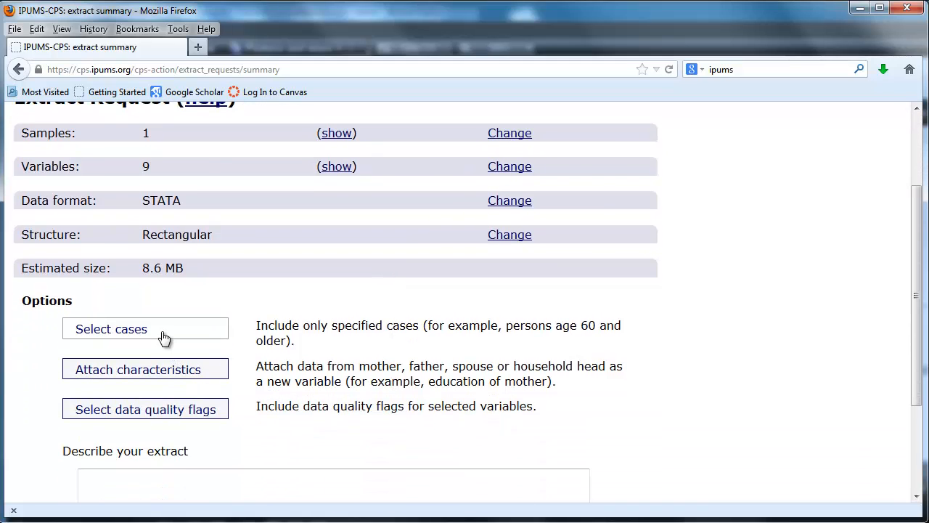
pyautogui.click(110, 328)
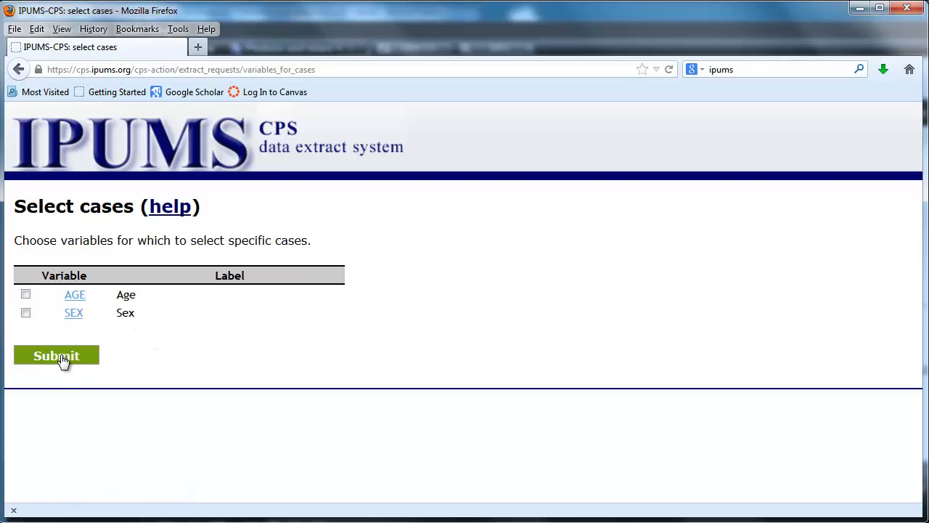
pyautogui.click(55, 355)
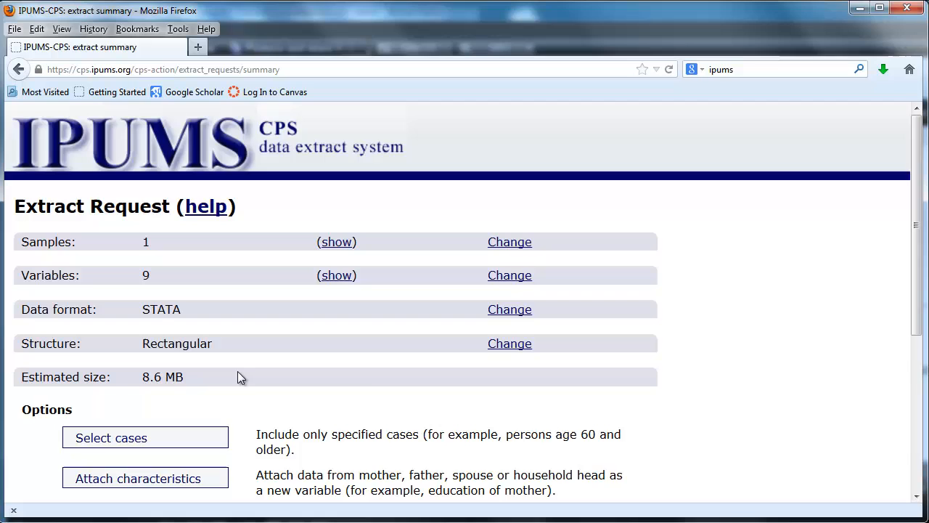
pyautogui.scroll(-3)
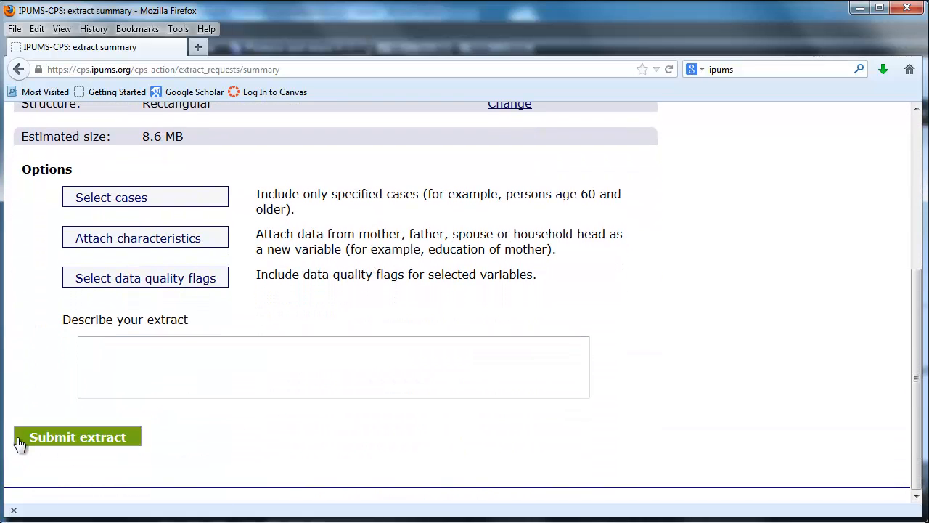
# Sign in with the saved email and password after attempting to submit the extract
pyautogui.click(79, 436)
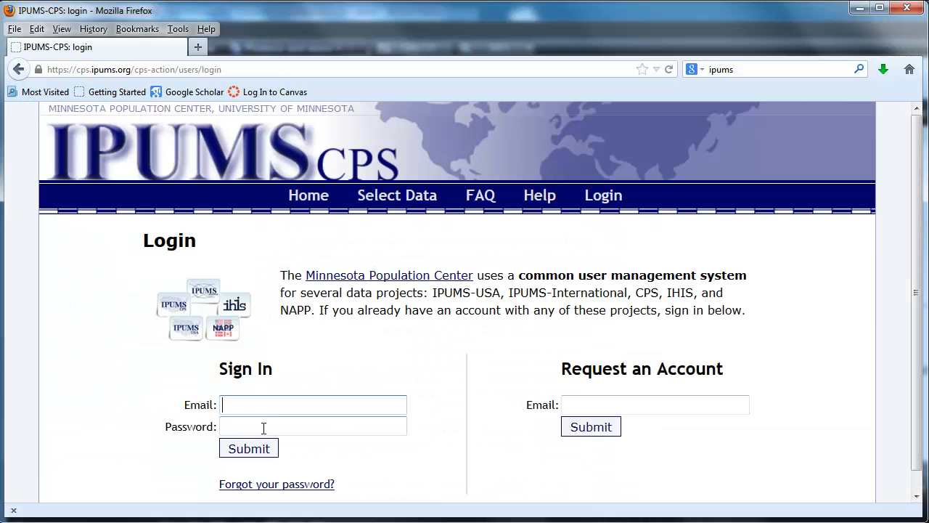
pyautogui.click(313, 404)
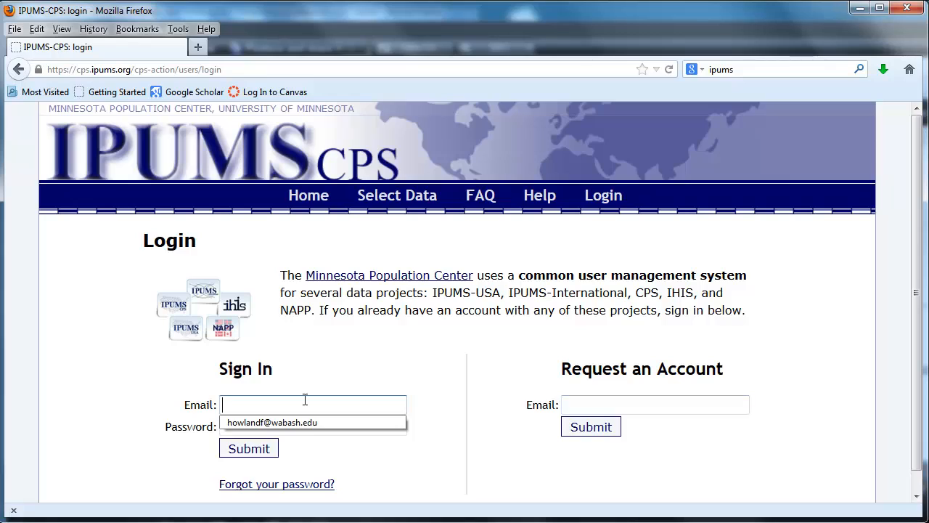
pyautogui.click(273, 421)
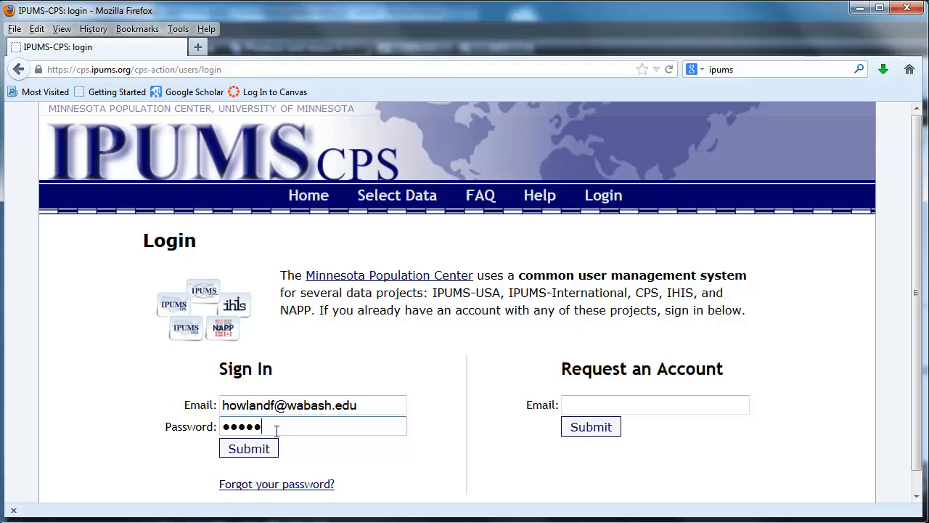
pyautogui.click(248, 447)
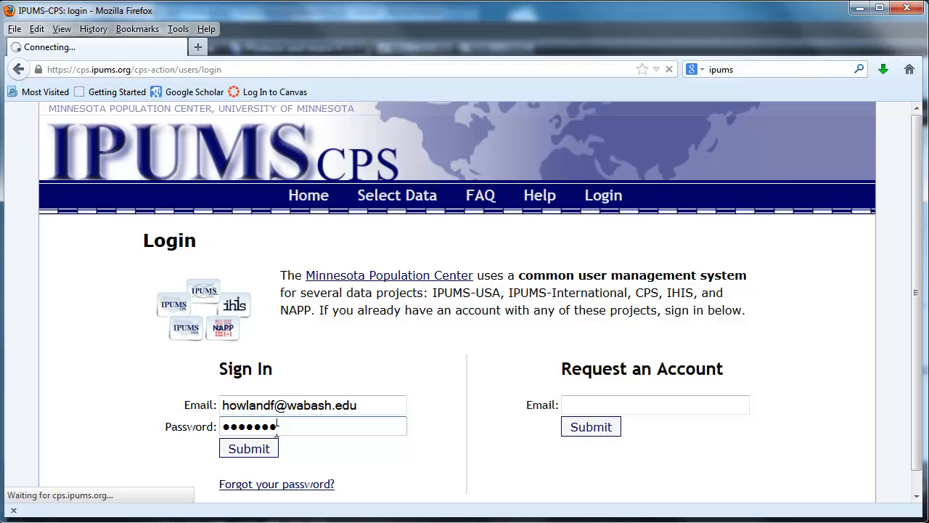
pyautogui.click(249, 447)
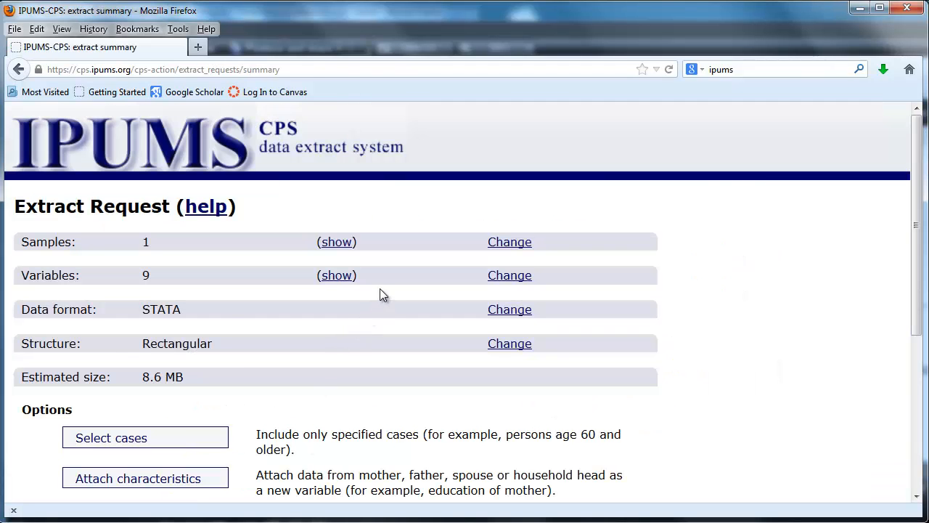
pyautogui.moveTo(386, 291)
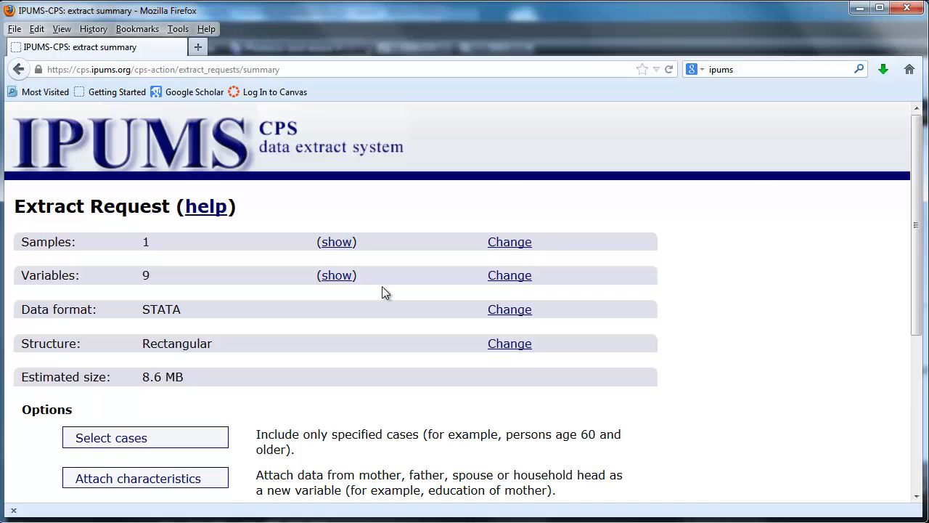
# Submit the STATA-format extract request with no description
pyautogui.scroll(-3)
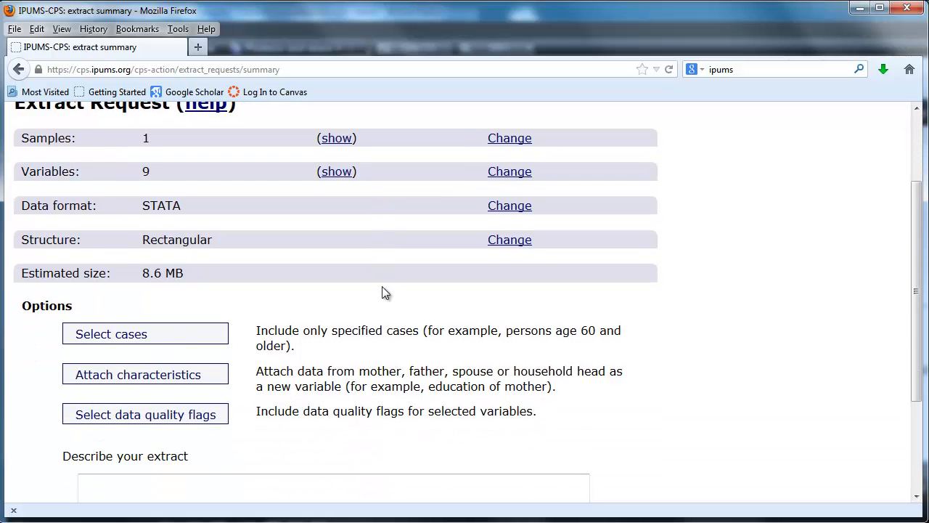
pyautogui.scroll(-3)
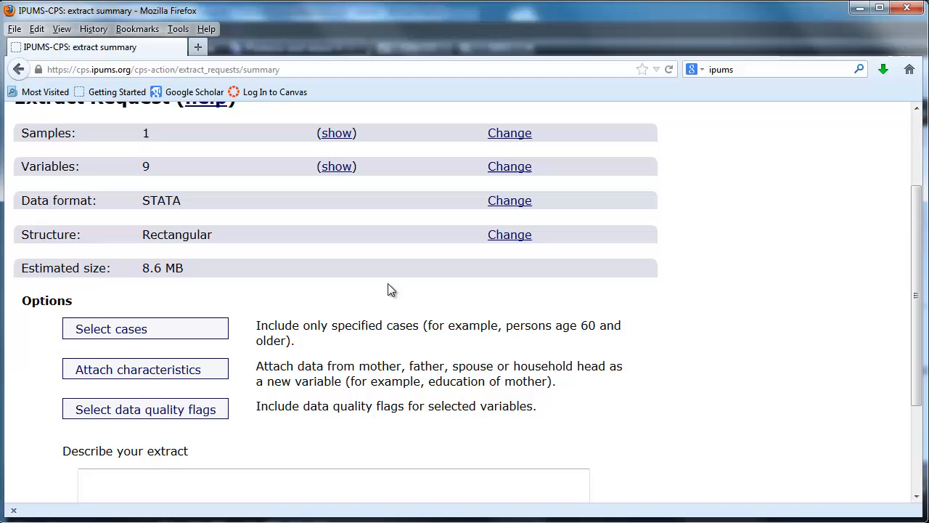
pyautogui.scroll(-3)
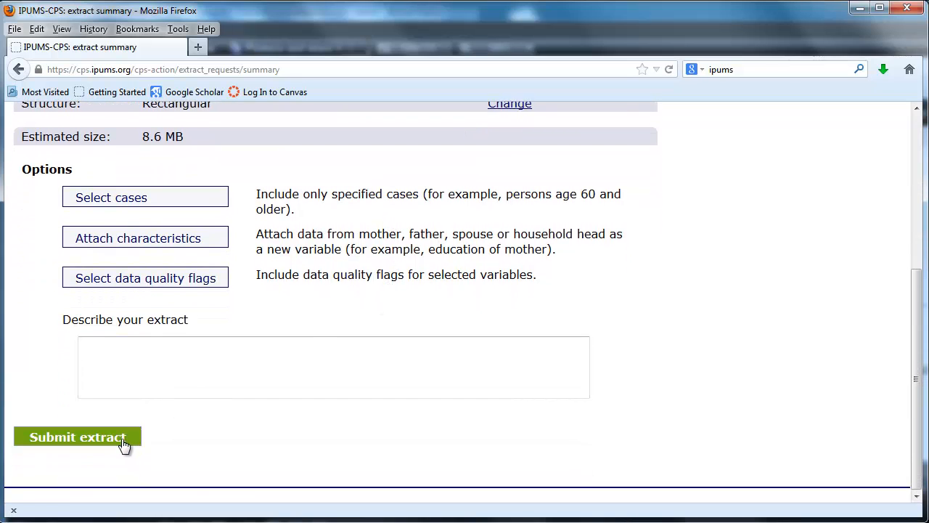
pyautogui.click(77, 435)
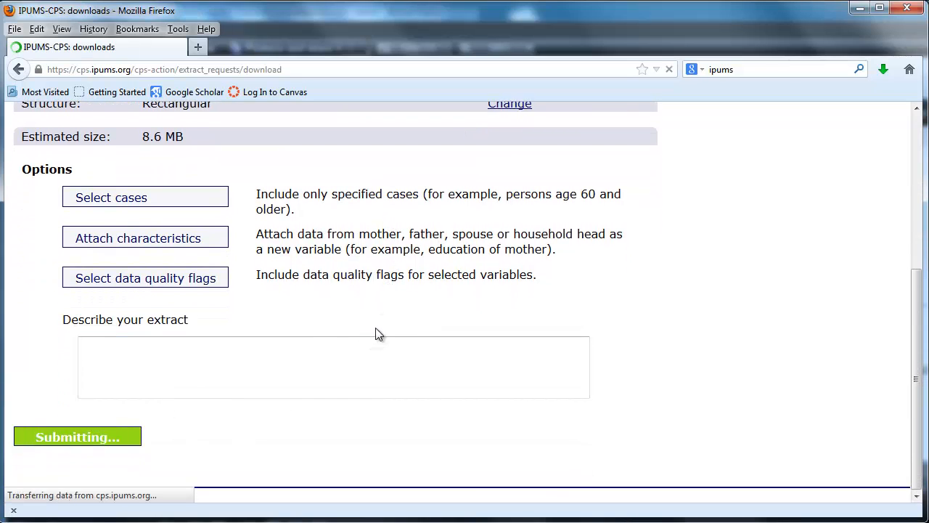
# Land on the Download or Revise Extracts page listing submitted extract 49
pyautogui.click(77, 435)
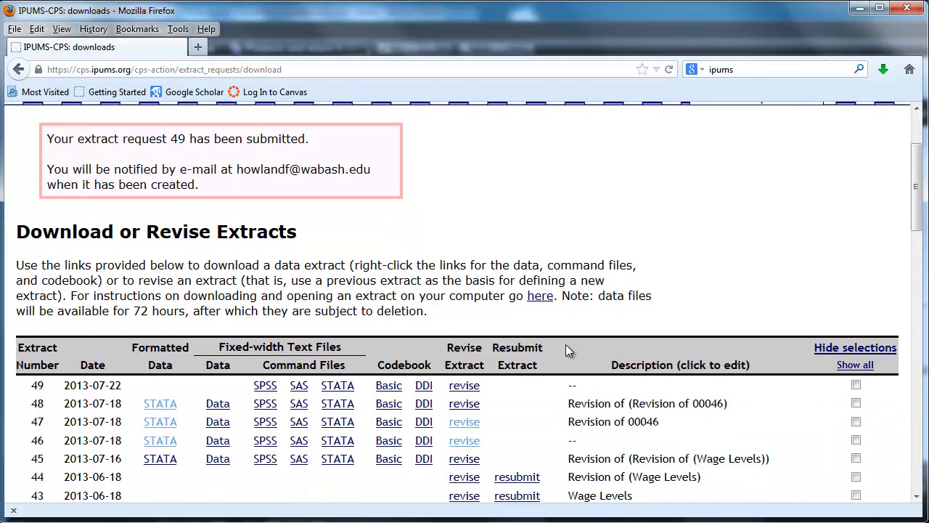
pyautogui.moveTo(541, 403)
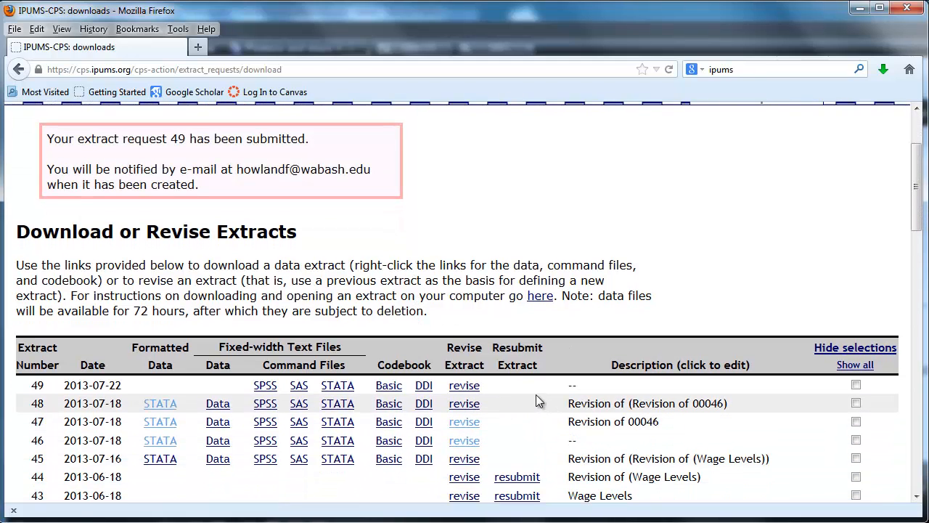
pyautogui.moveTo(514, 390)
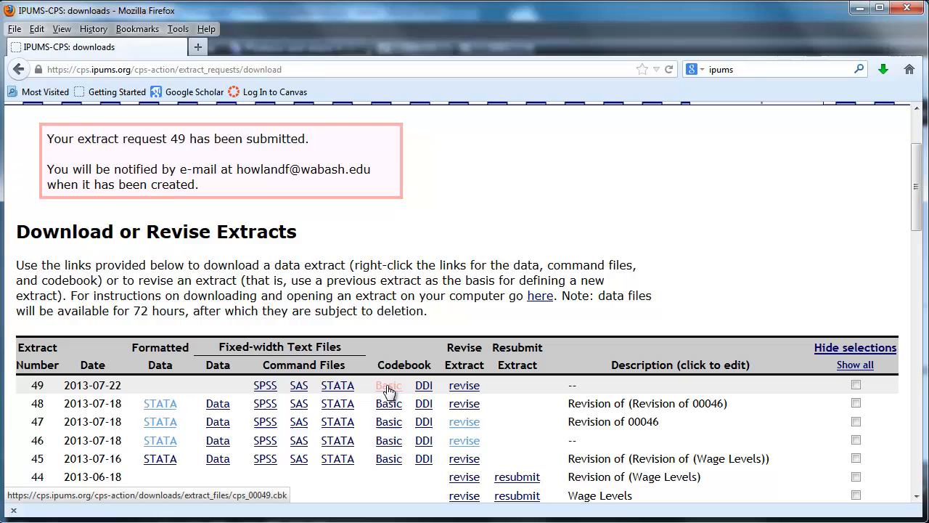
# Read extract 49's basic codebook through the AGE, SEX and EDUC variable codes
pyautogui.click(389, 385)
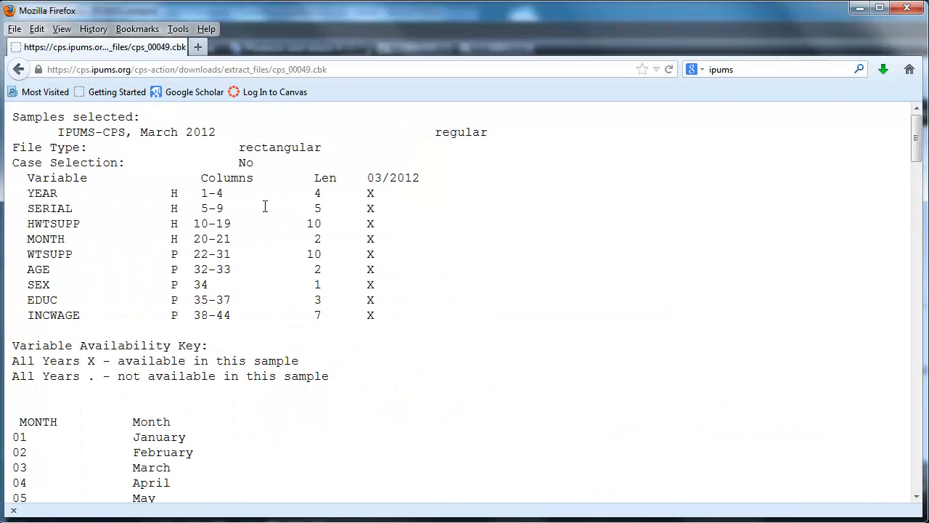
pyautogui.scroll(-3)
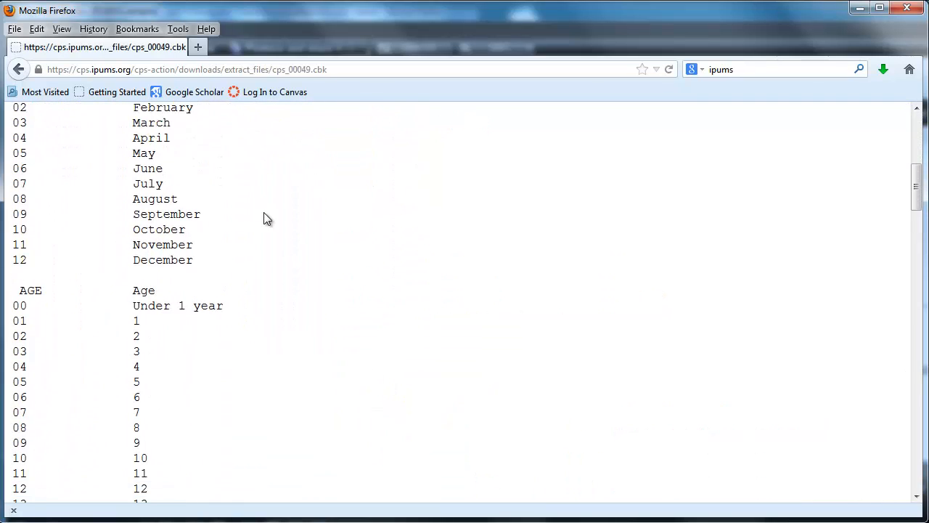
pyautogui.scroll(-3)
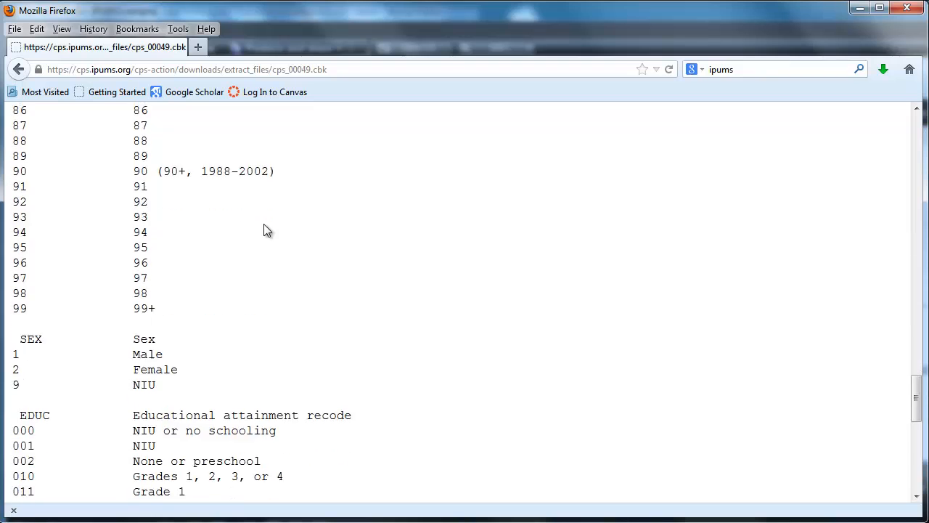
pyautogui.scroll(-3)
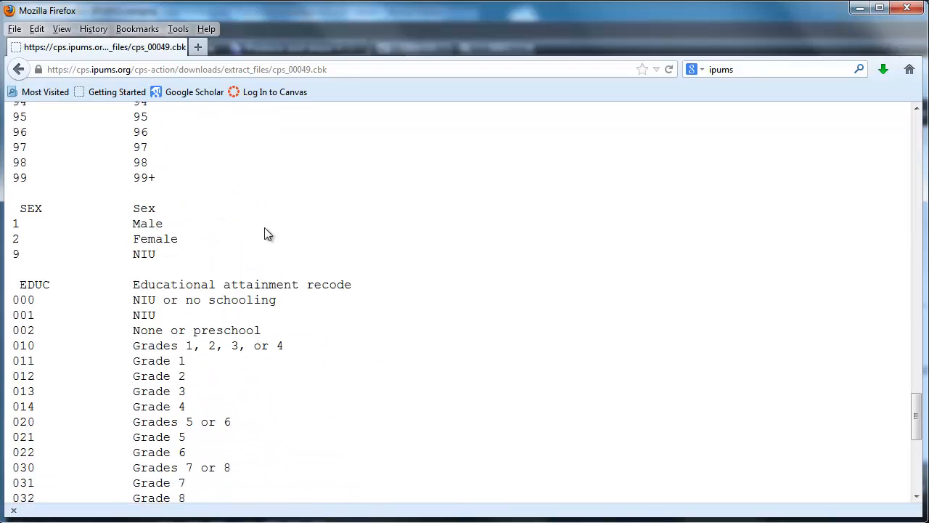
pyautogui.scroll(-3)
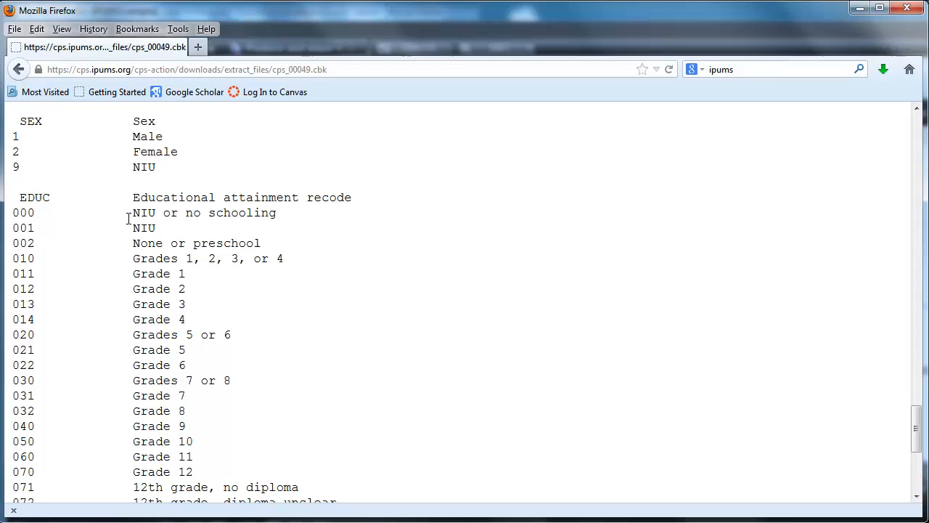
pyautogui.moveTo(264, 399)
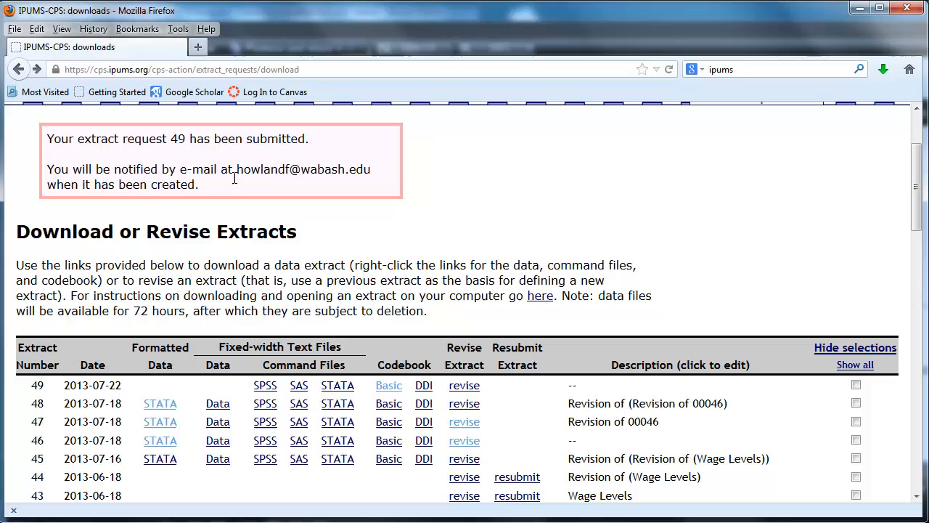
pyautogui.moveTo(324, 221)
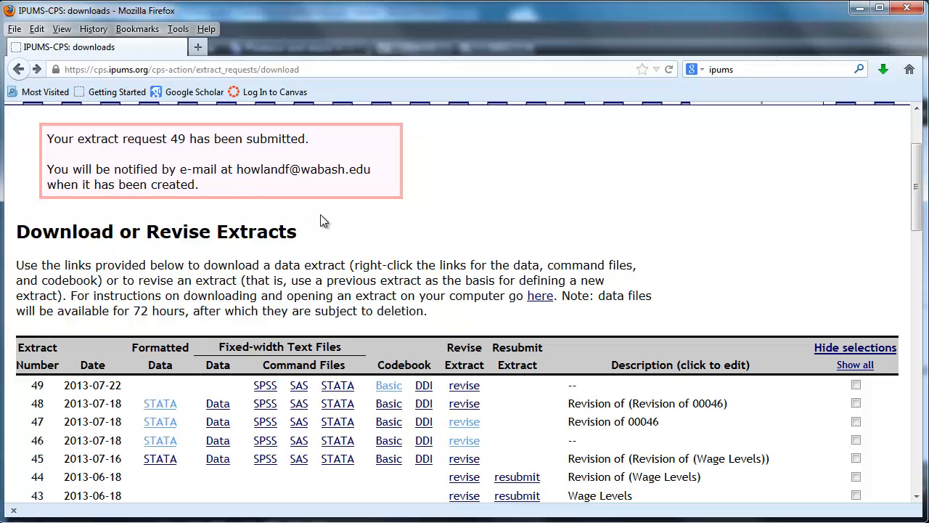
pyautogui.scroll(-3)
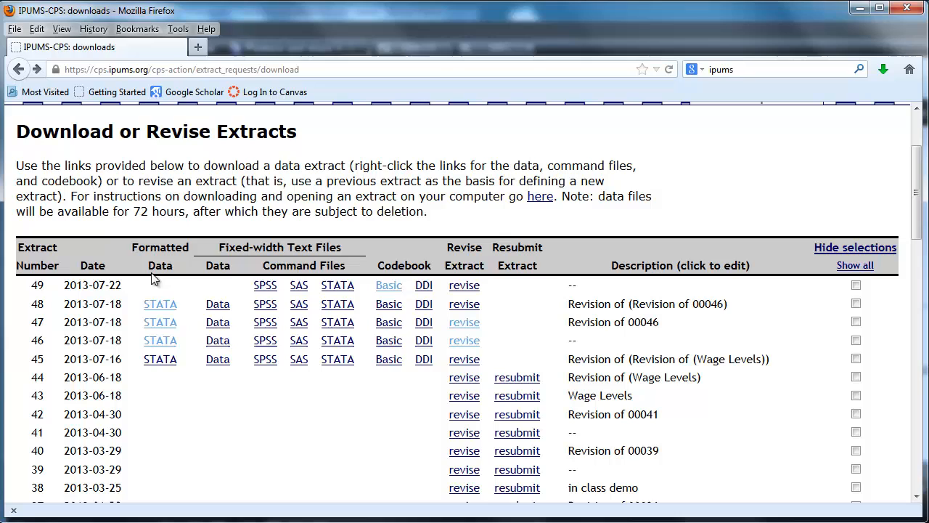
pyautogui.moveTo(702, 194)
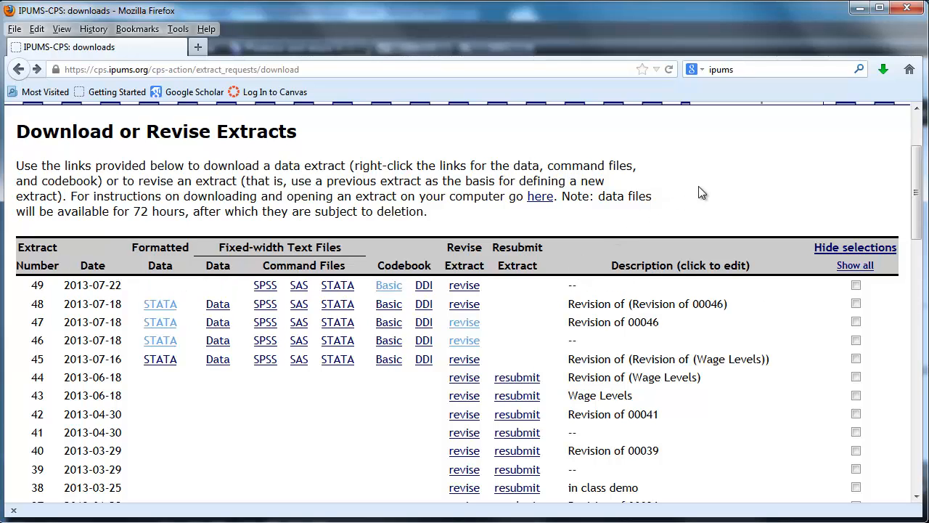